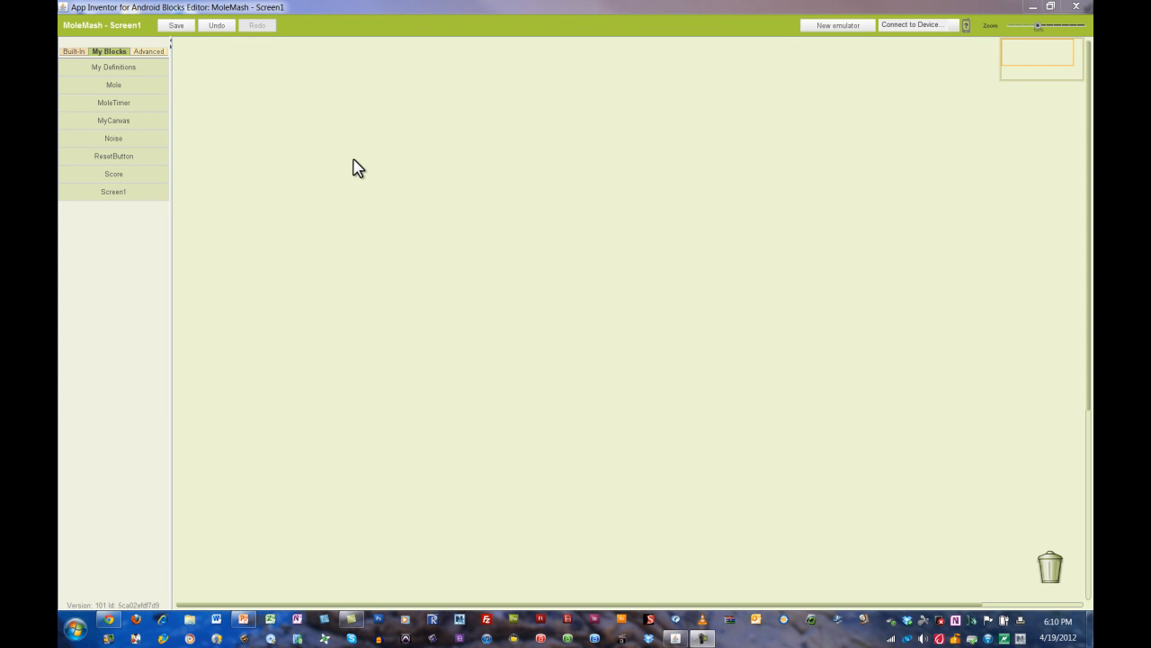
- Drag a 'to procedure' block from Built-In Definition onto the workspace as MoveMole
left_click(177, 24)
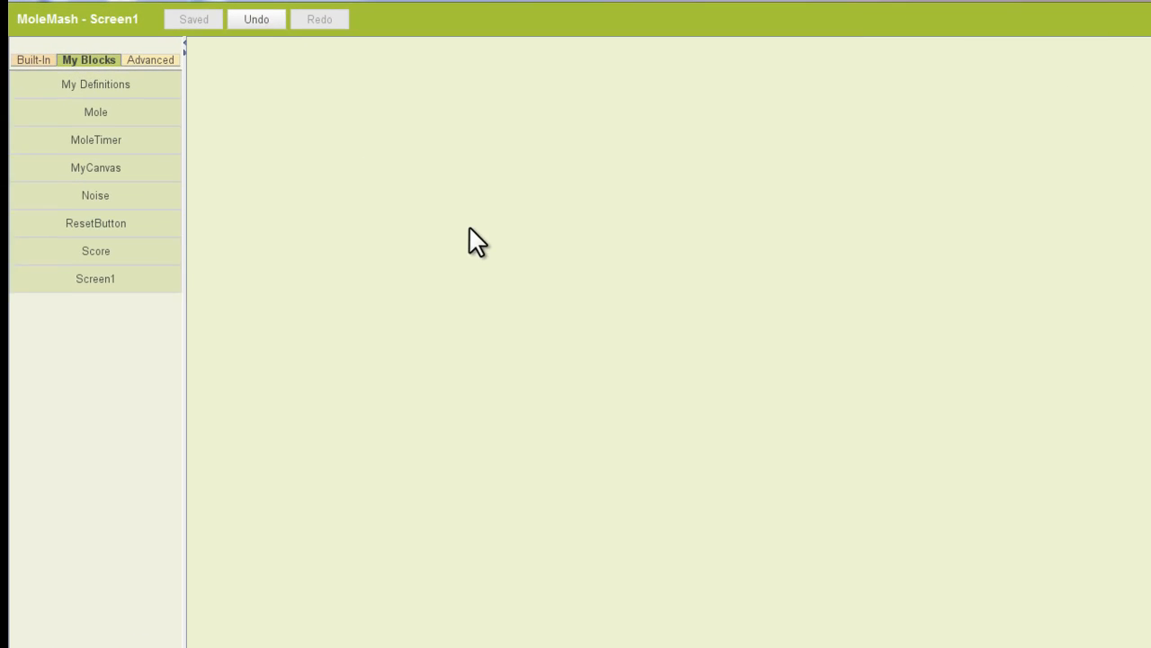
left_click(34, 60)
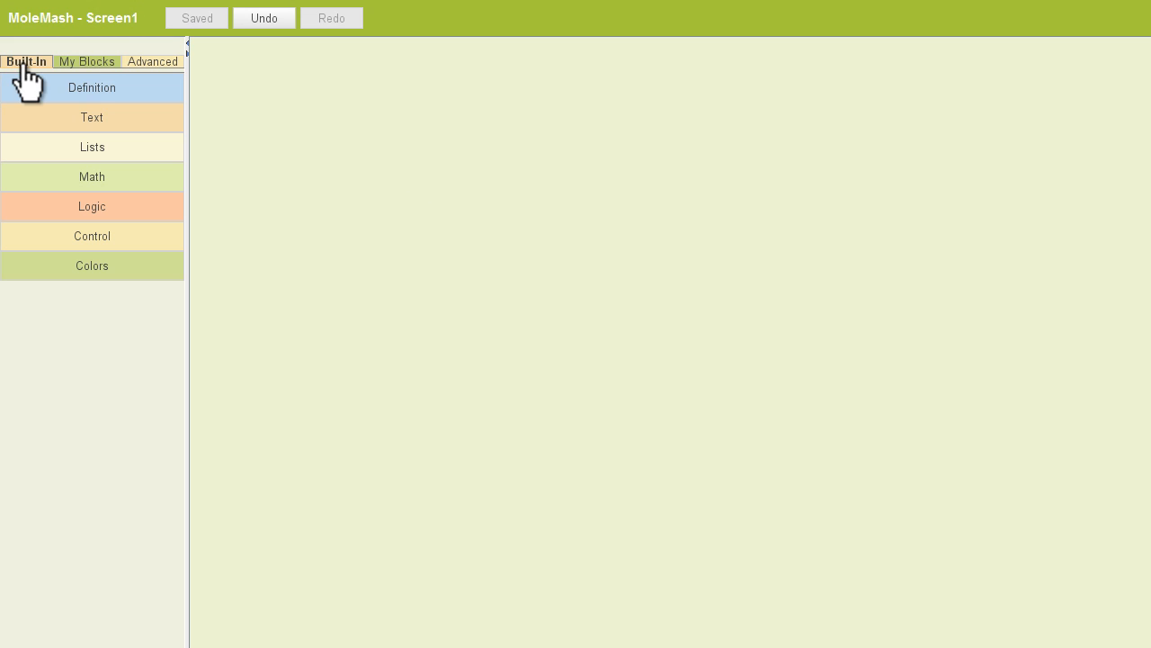
mouse_move(99, 99)
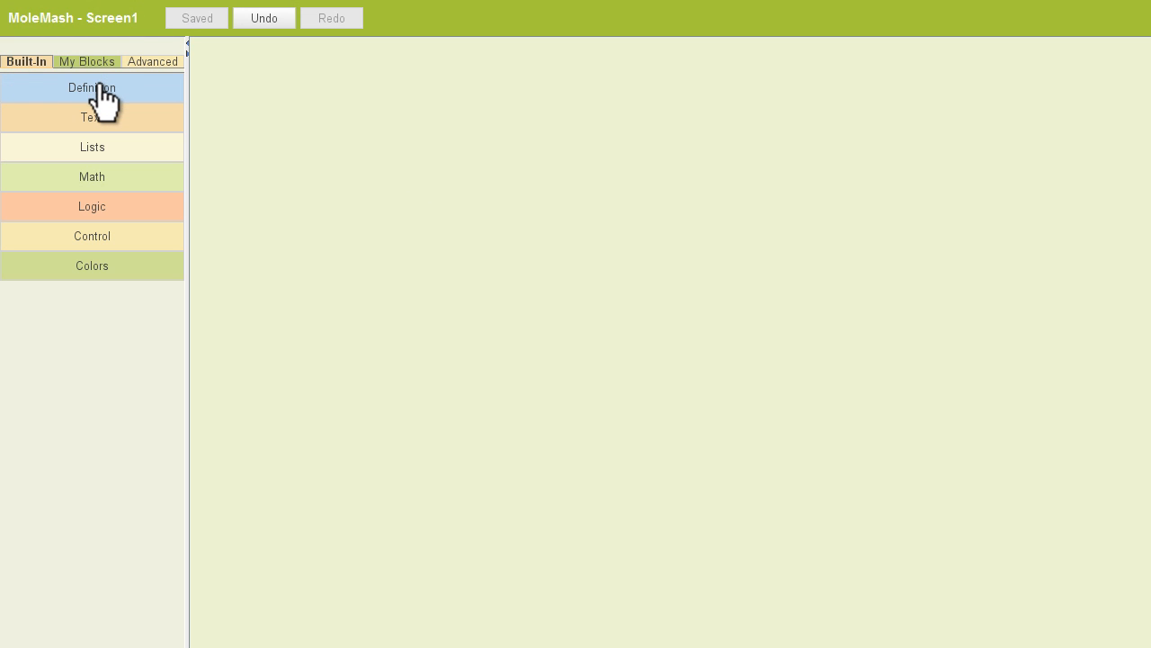
left_click(92, 87)
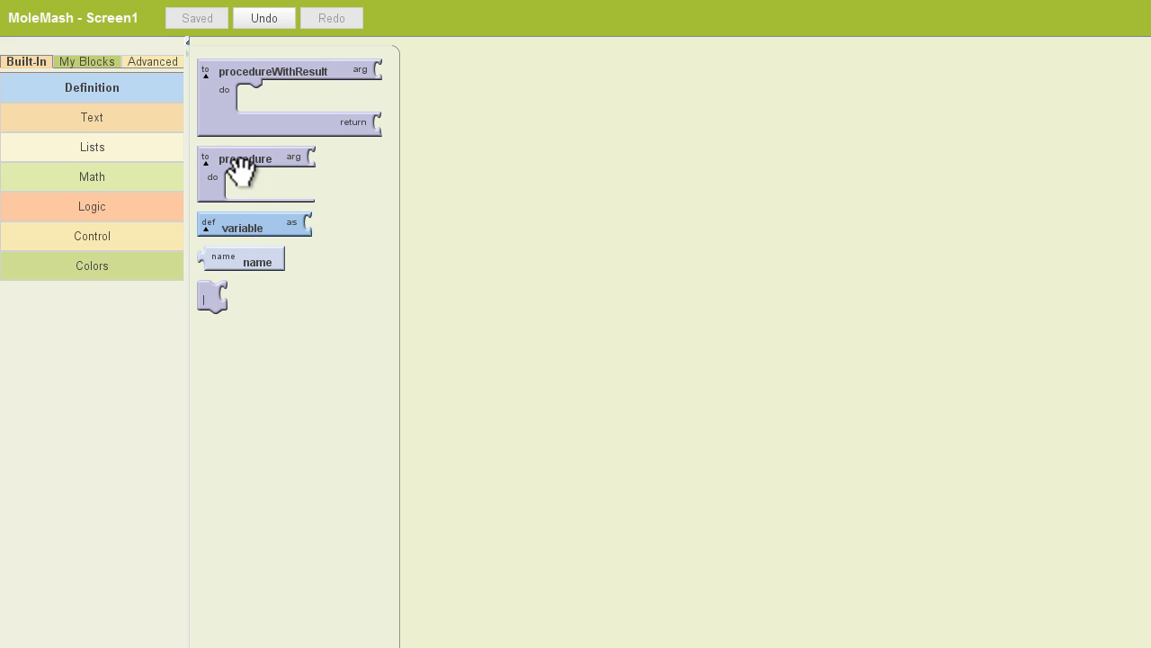
left_click_drag(243, 171, 531, 144)
type("MoveMole")
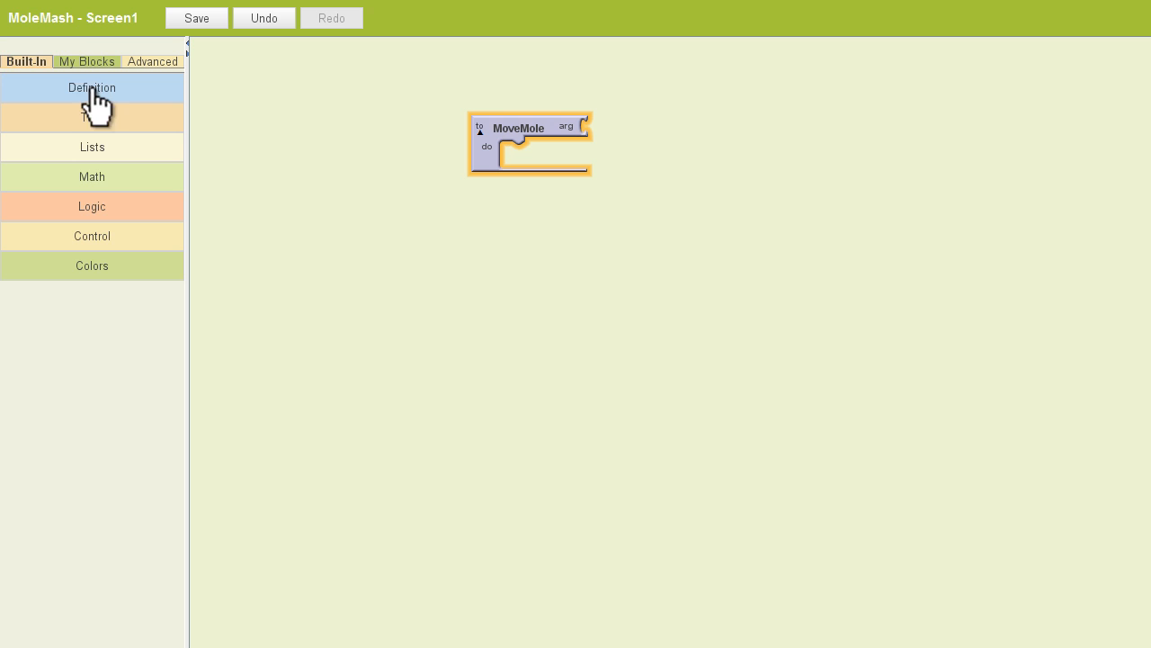
left_click(86, 61)
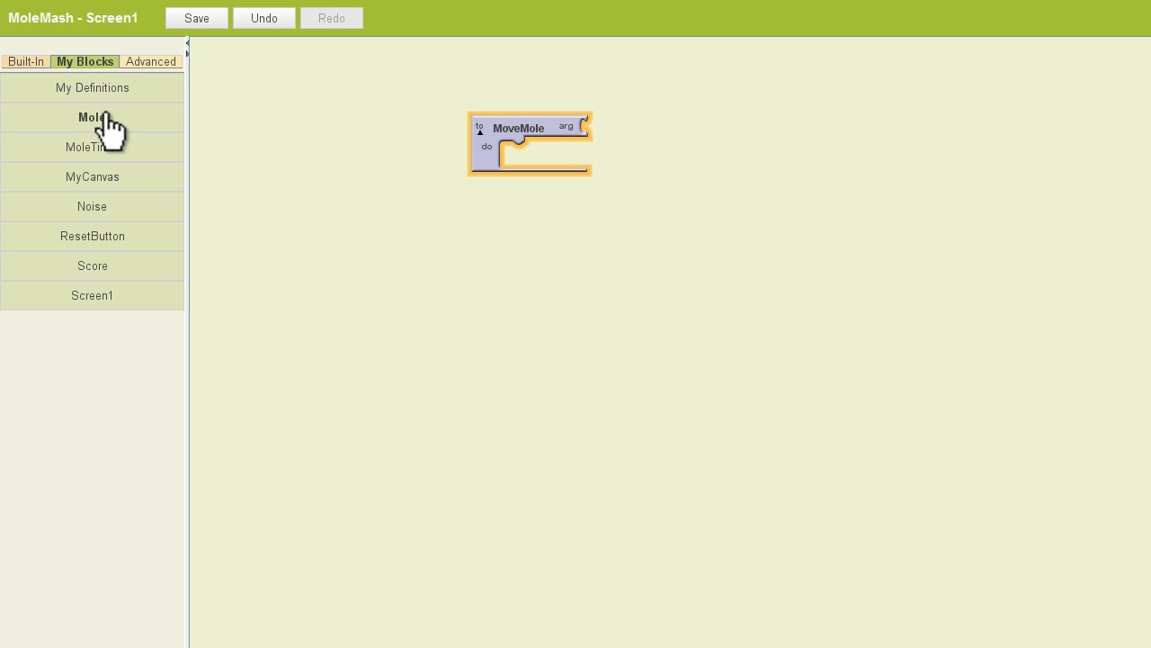
- Stack set Mole.X and set Mole.Y blocks inside the MoveMole procedure
left_click(92, 117)
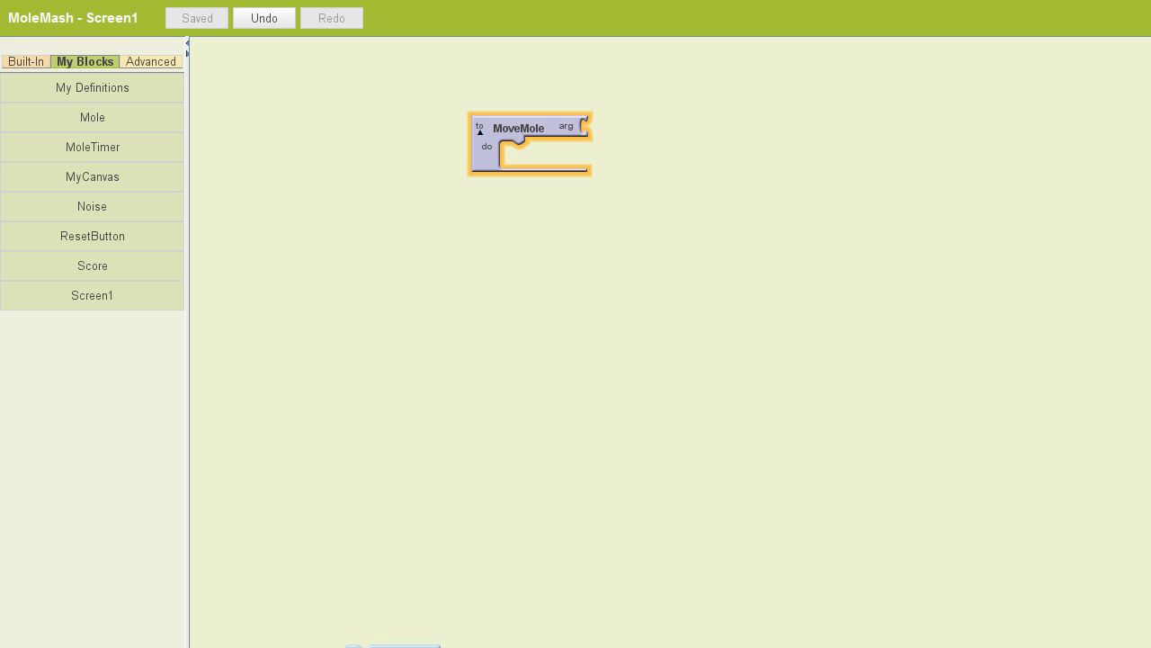
left_click_drag(404, 644, 540, 157)
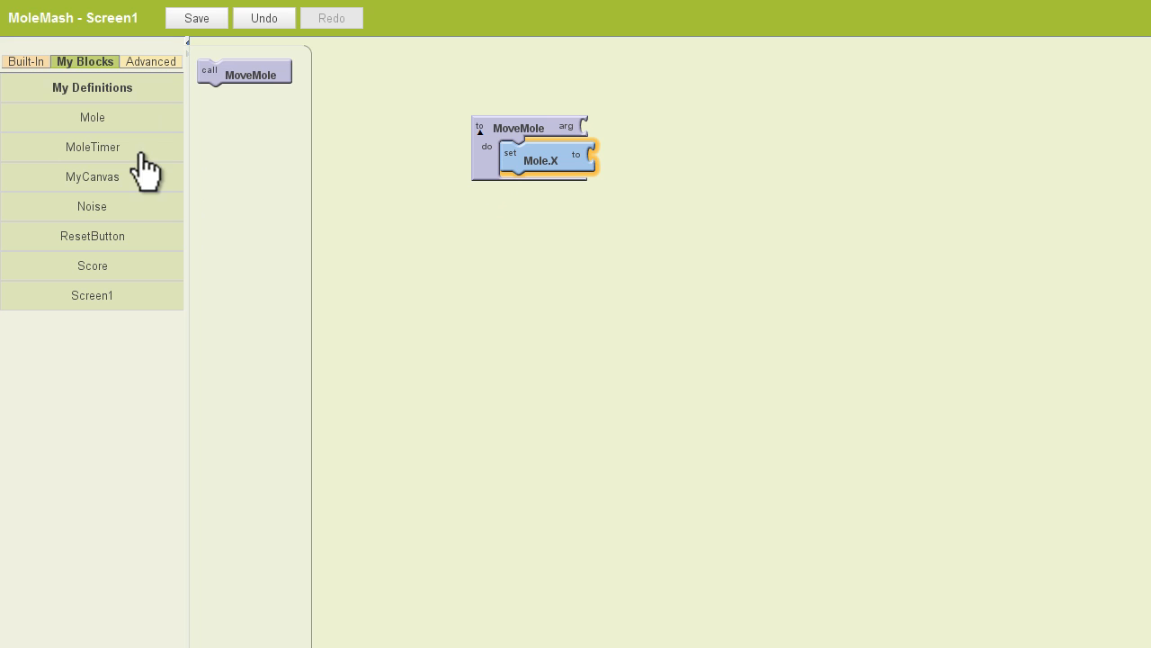
left_click(91, 117)
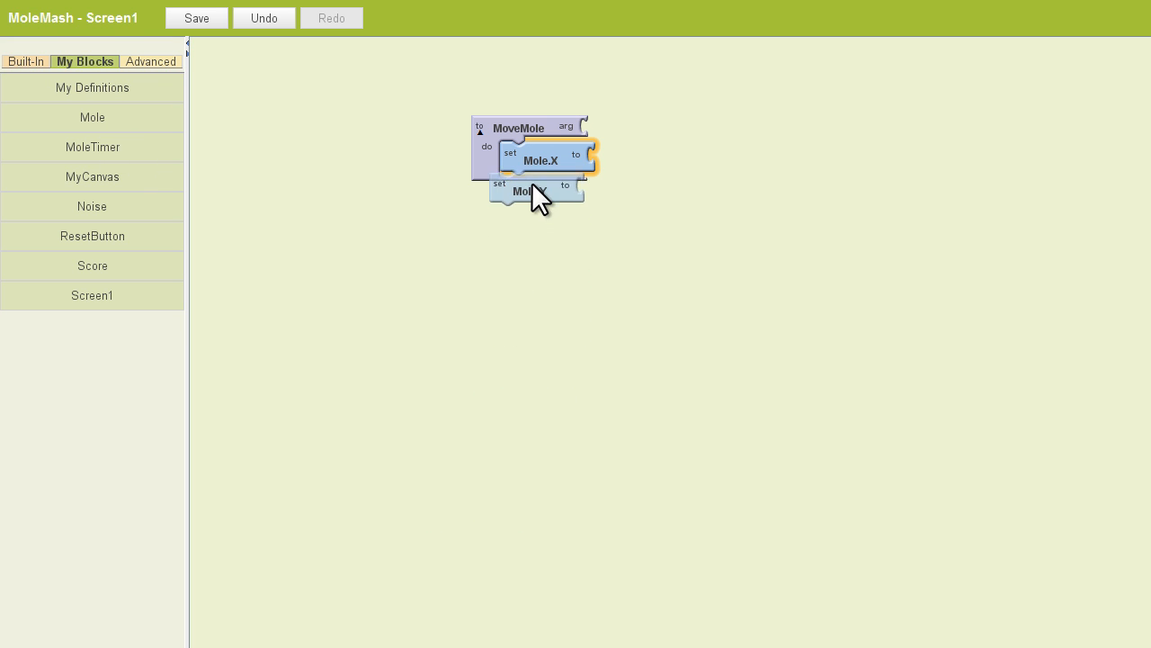
left_click_drag(530, 191, 540, 191)
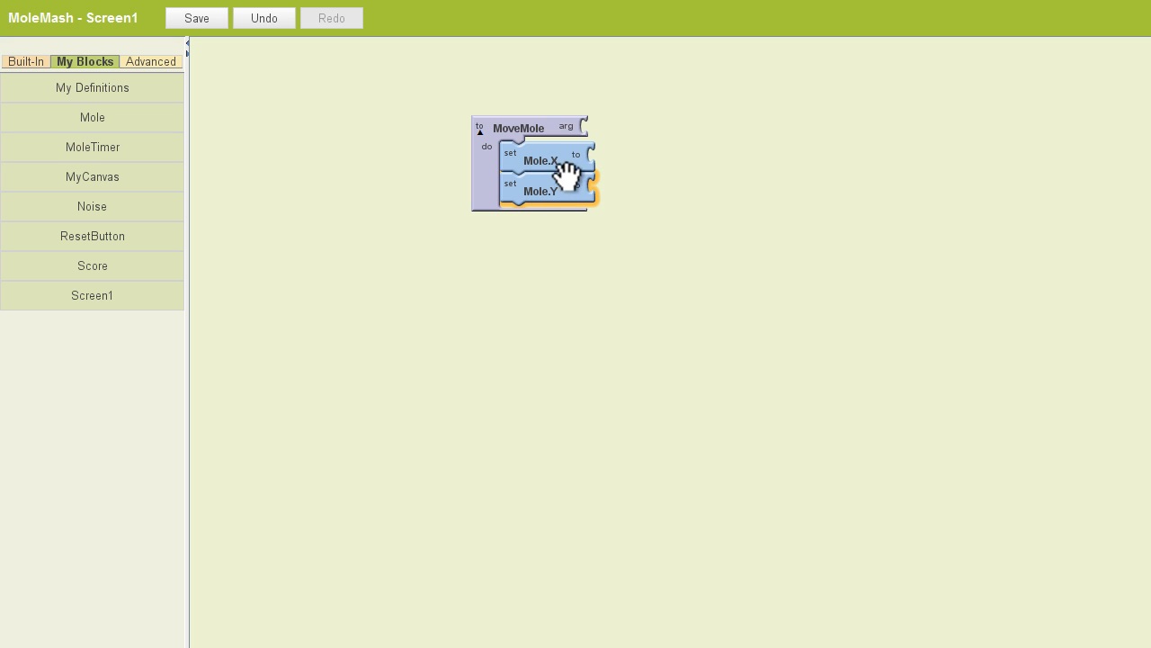
left_click(196, 17)
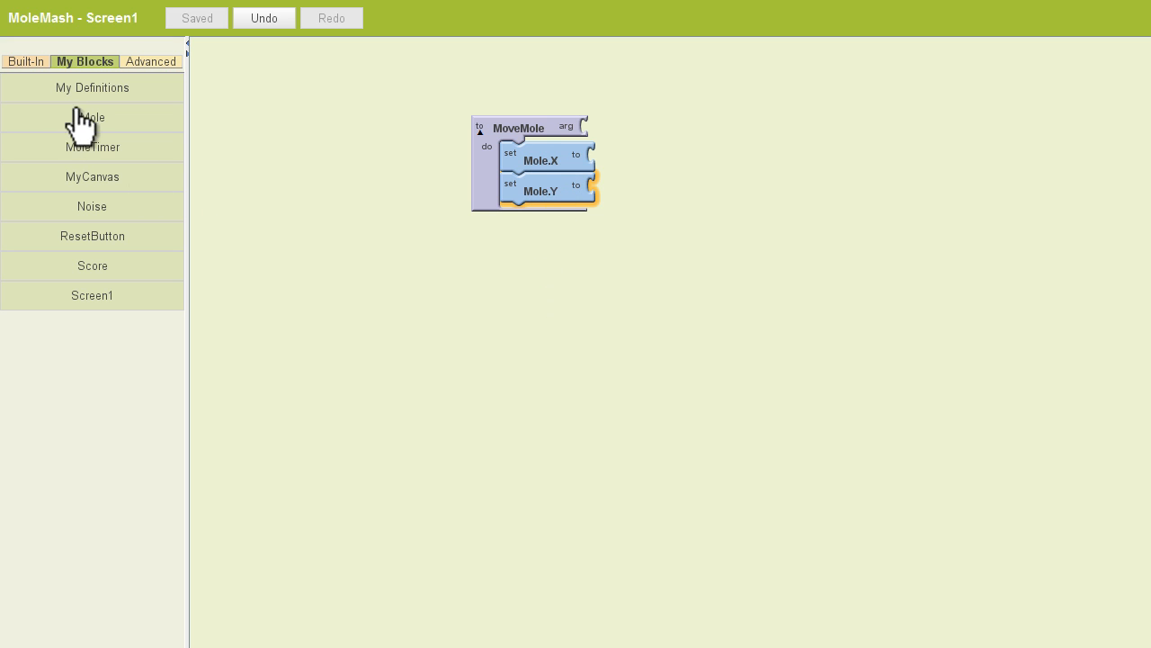
left_click(25, 61)
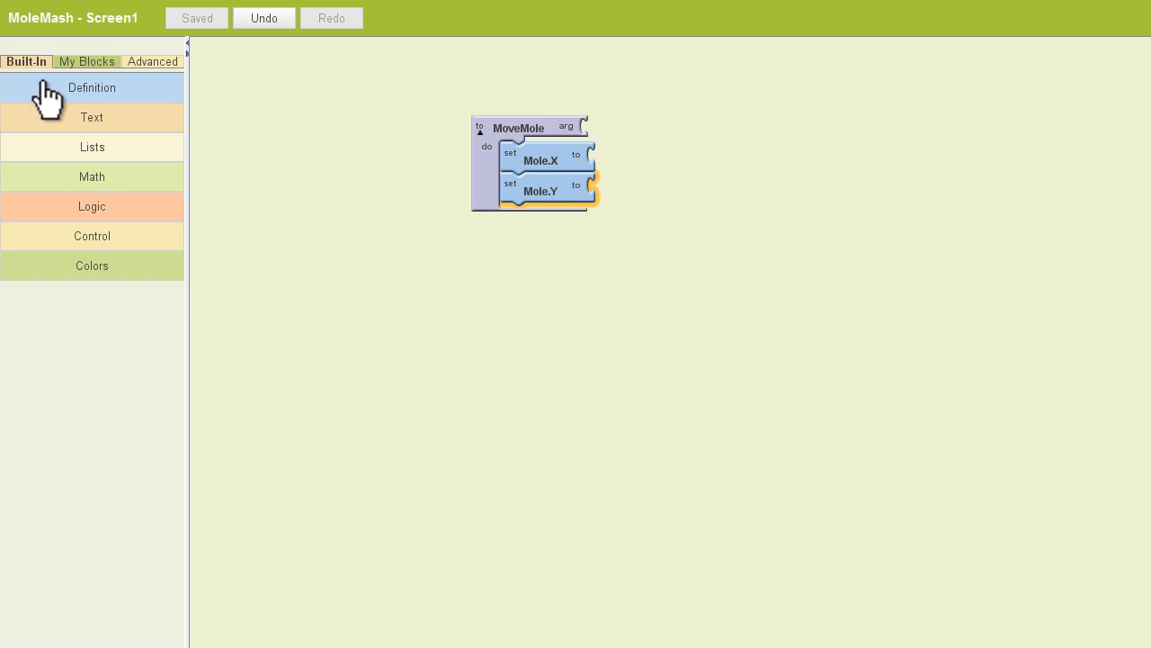
- Give Mole.X and Mole.Y multiplication blocks whose first operand is random fraction
left_click(92, 177)
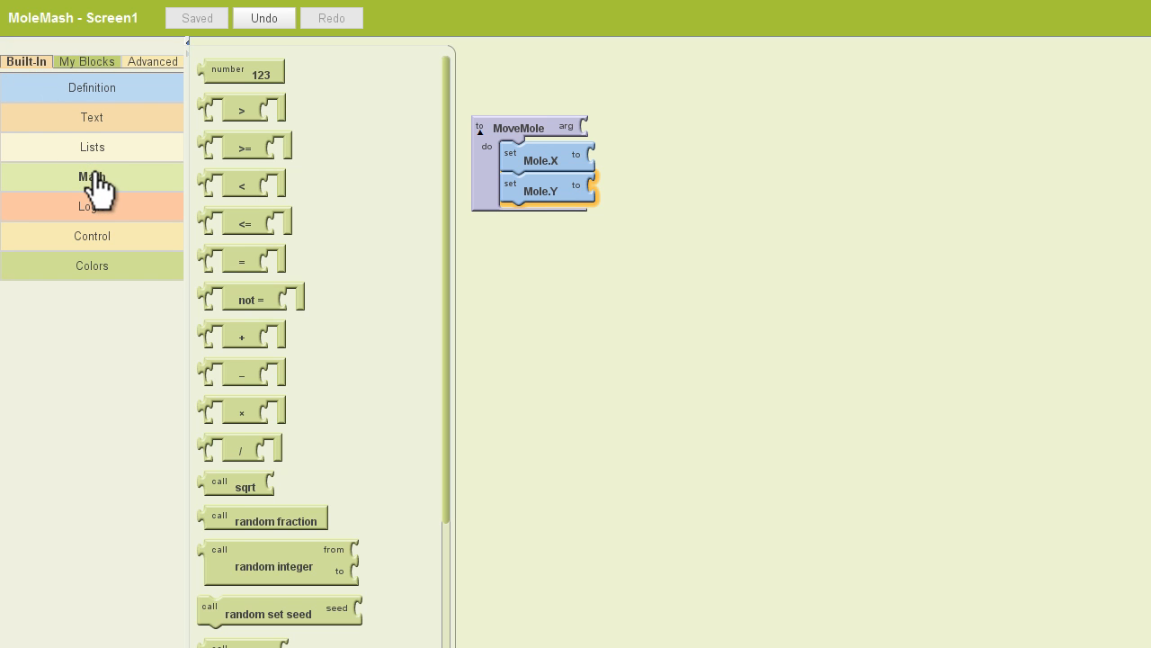
mouse_move(144, 243)
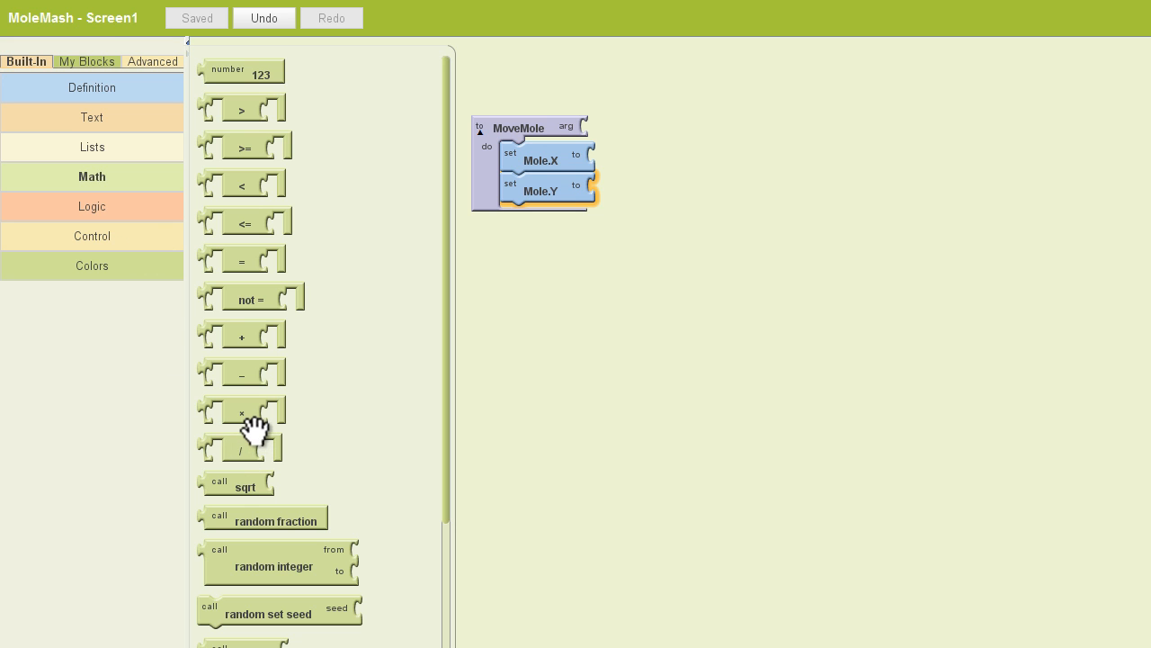
left_click_drag(241, 409, 250, 412)
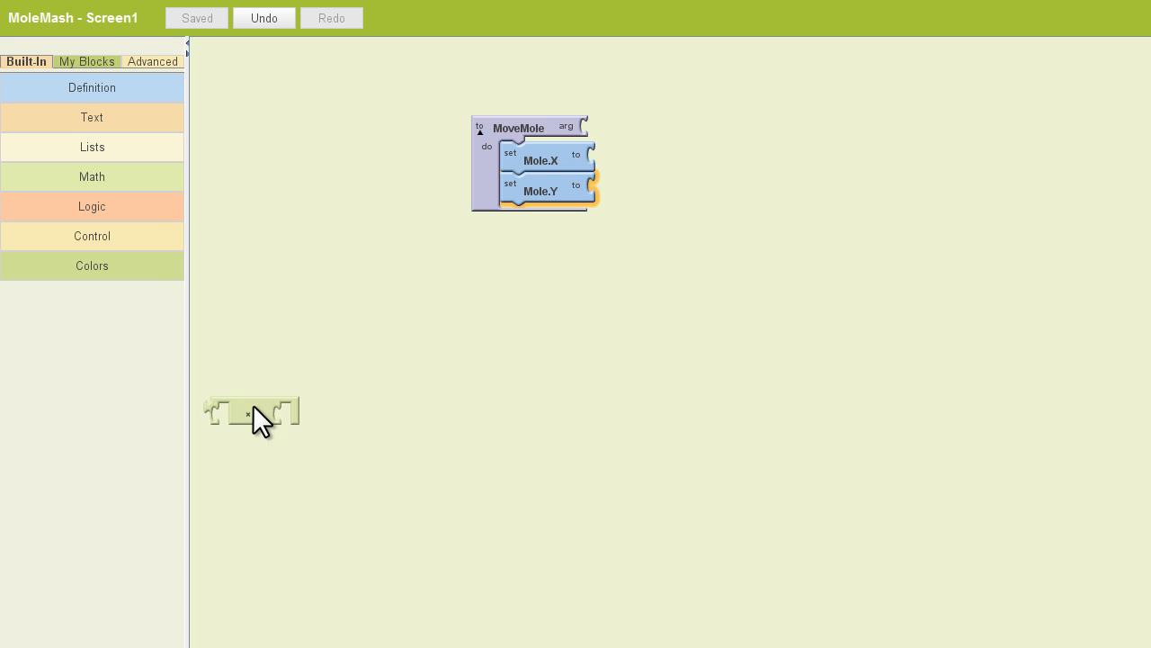
left_click_drag(251, 414, 638, 160)
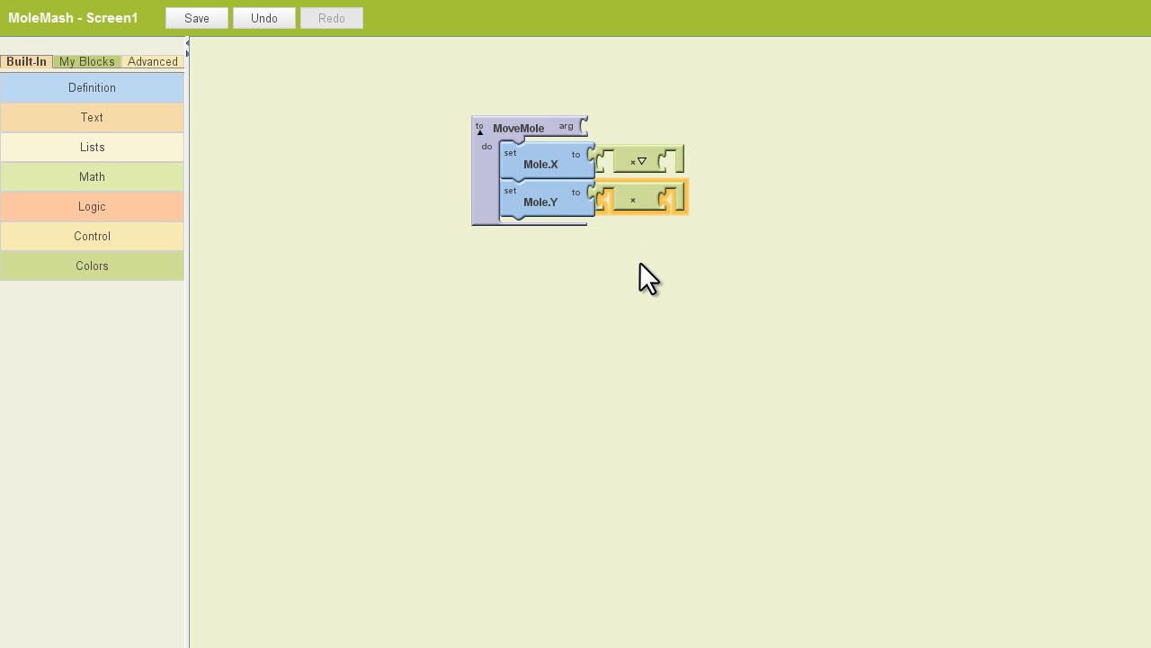
mouse_move(299, 246)
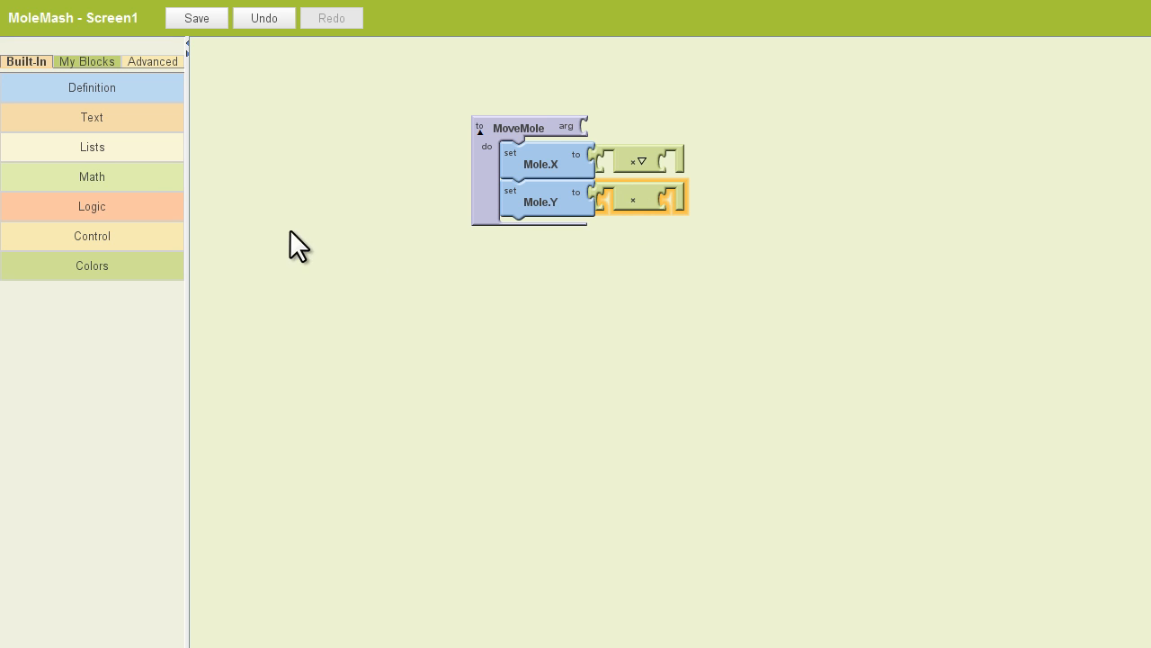
left_click(92, 177)
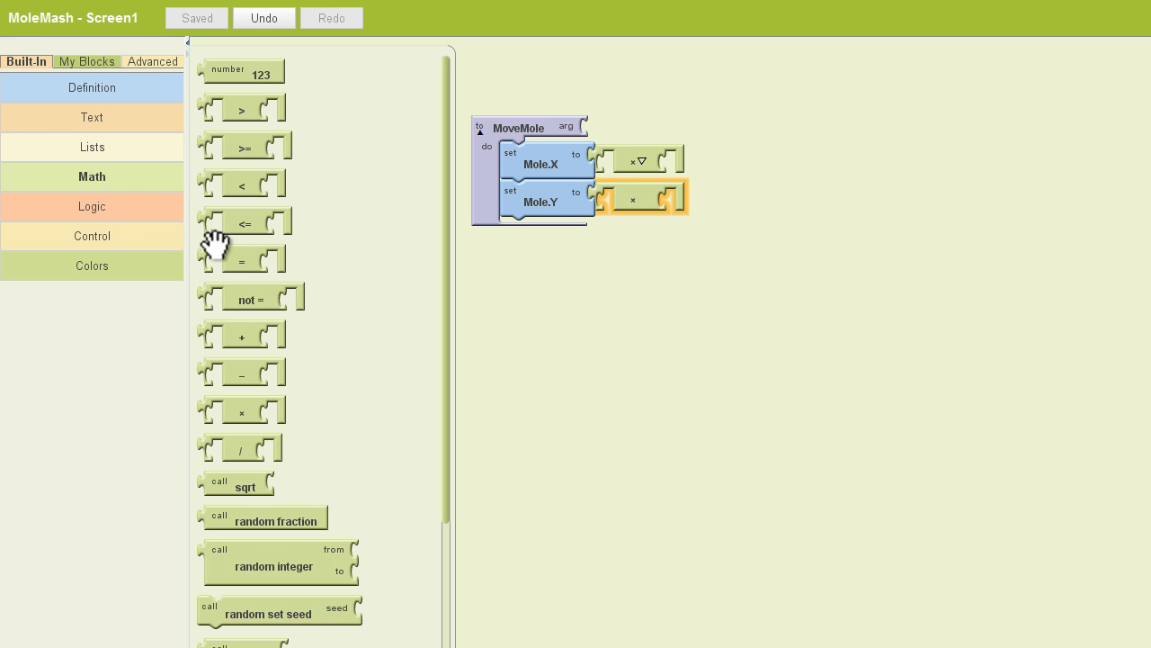
left_click_drag(277, 519, 647, 191)
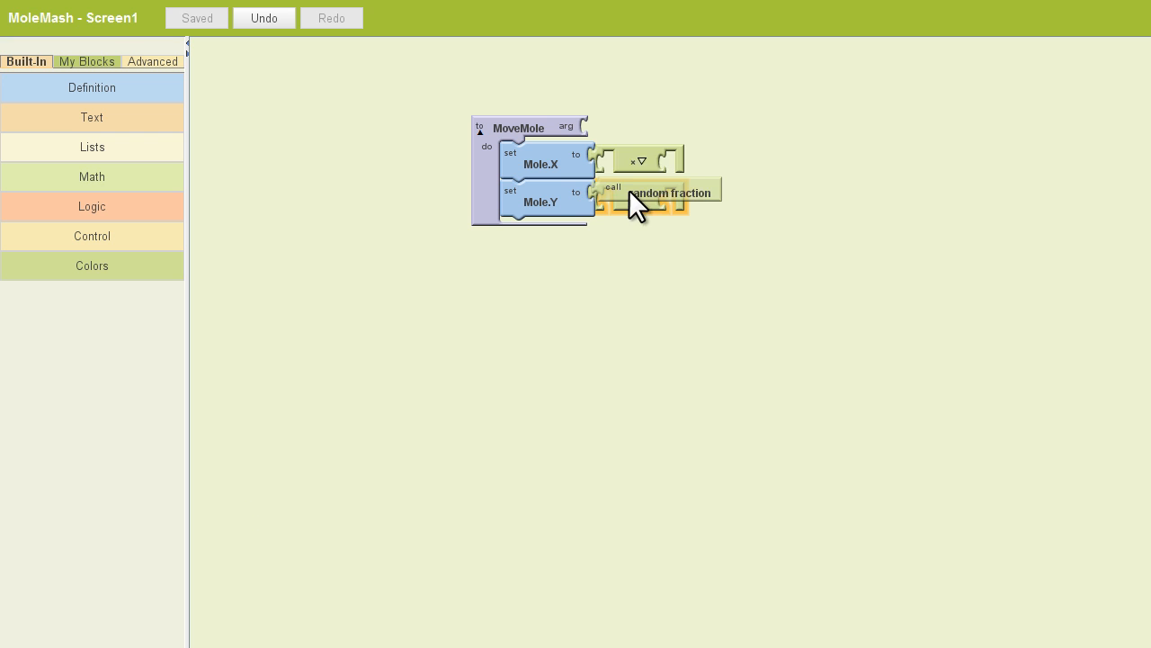
left_click_drag(639, 193, 639, 166)
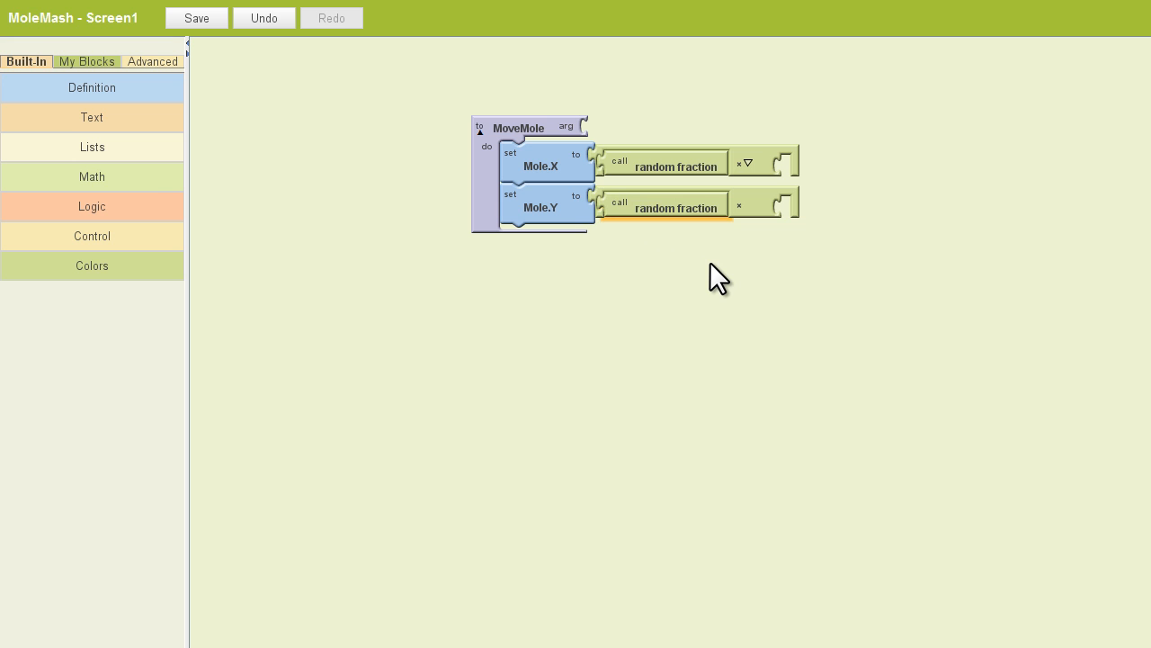
- Drop empty subtraction blocks into the second operand of both position multiplications
left_click(92, 177)
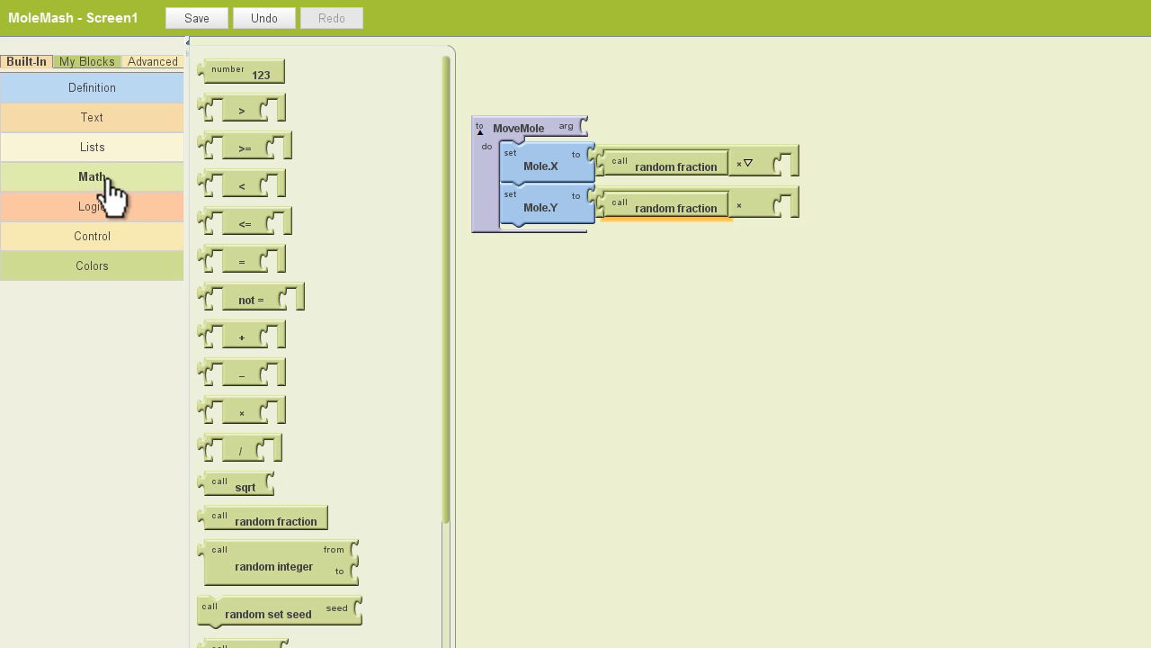
left_click(196, 17)
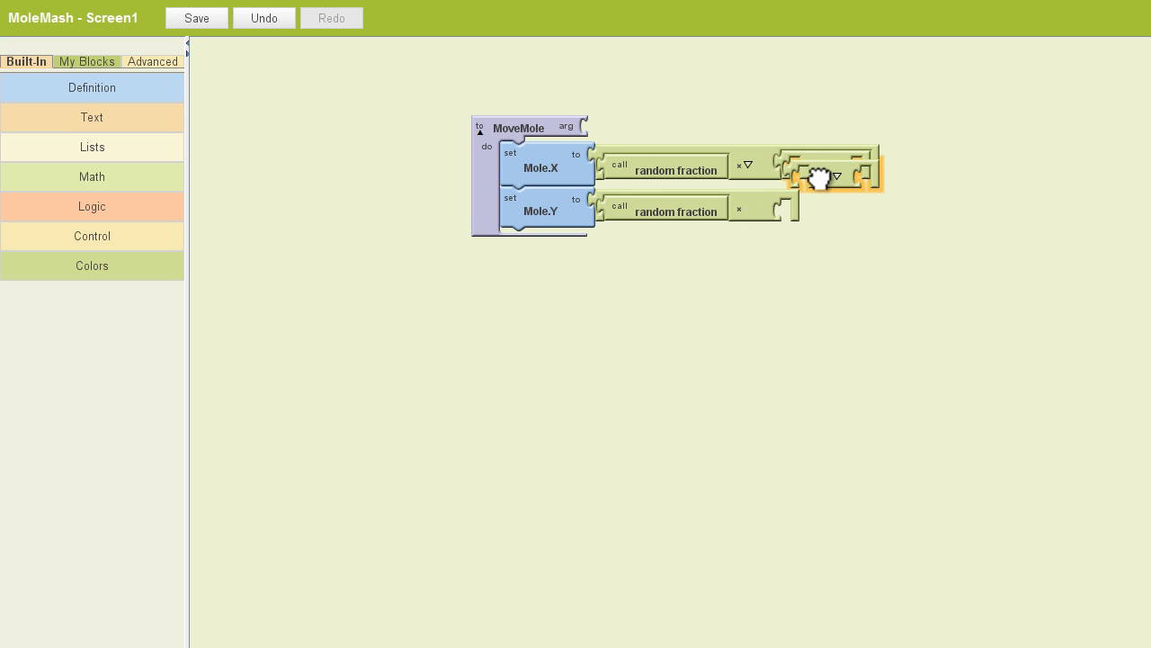
left_click_drag(827, 176, 819, 216)
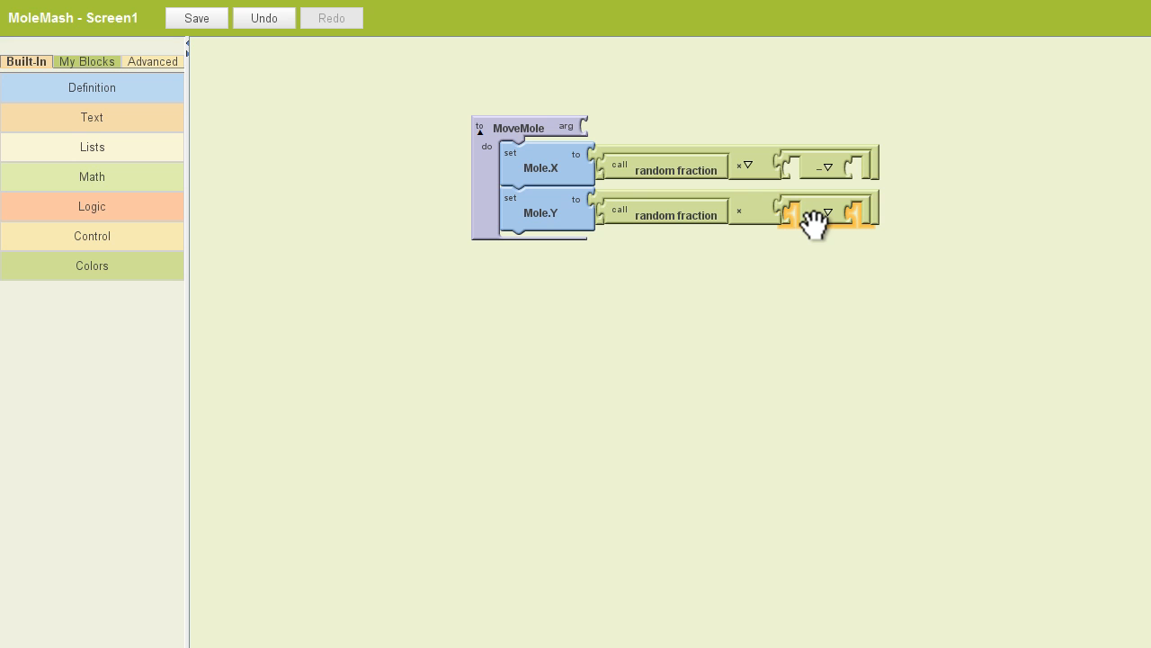
left_click(196, 17)
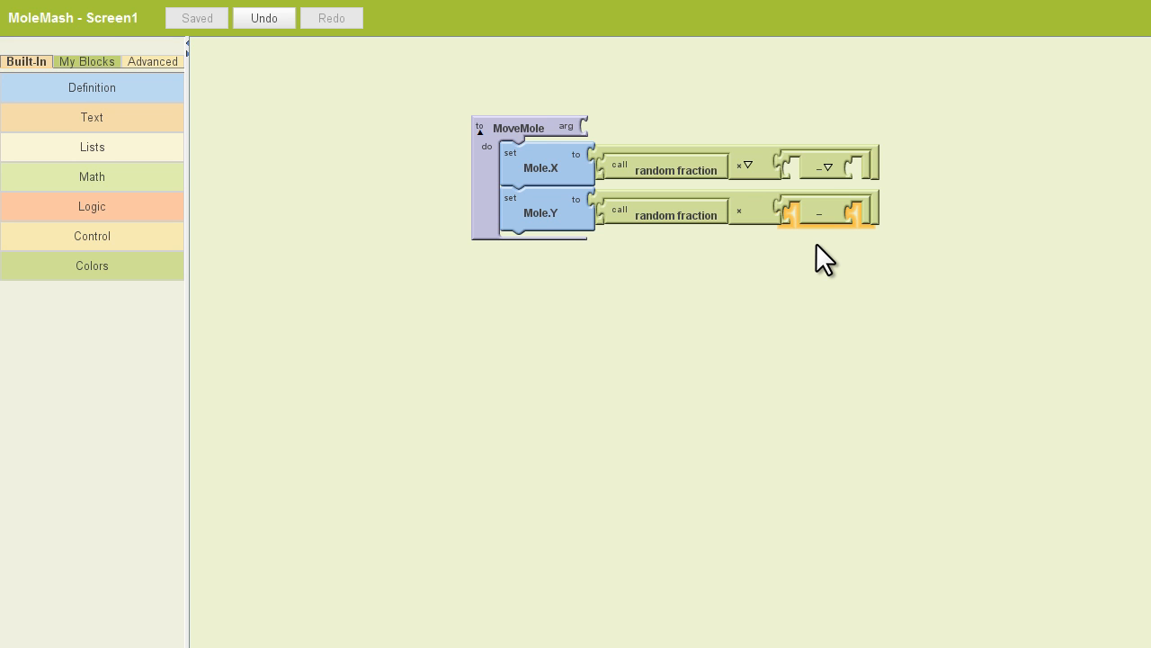
- Fill the Mole.X subtraction with MyCanvas.Width minus Mole.Width
left_click(85, 61)
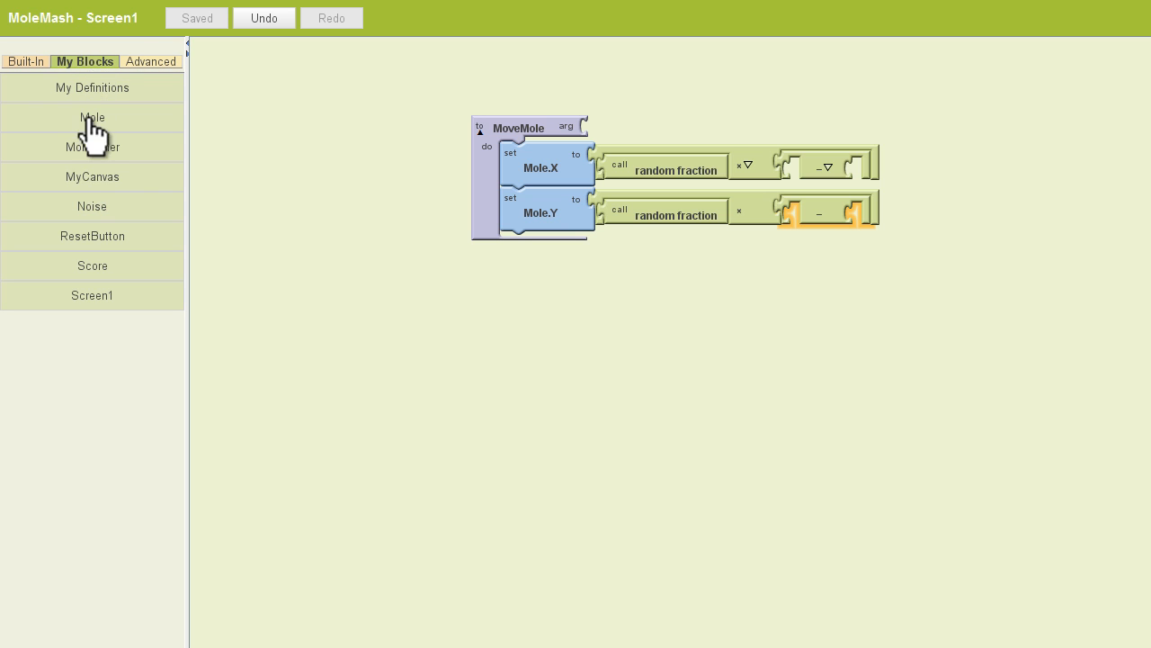
mouse_move(93, 184)
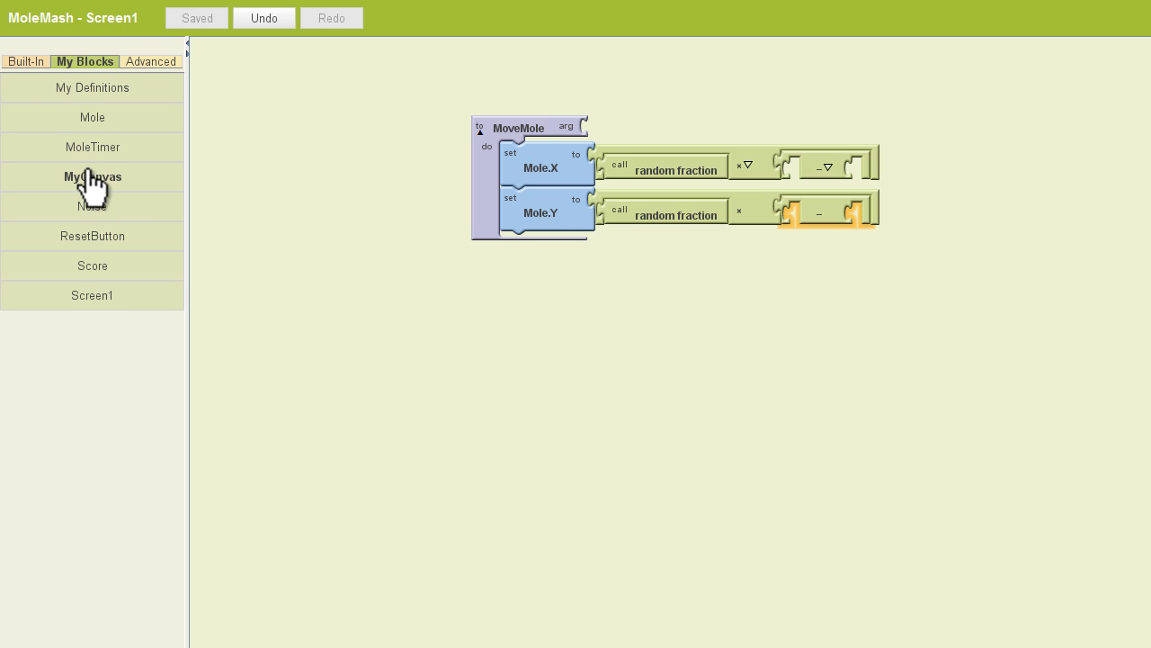
left_click(92, 177)
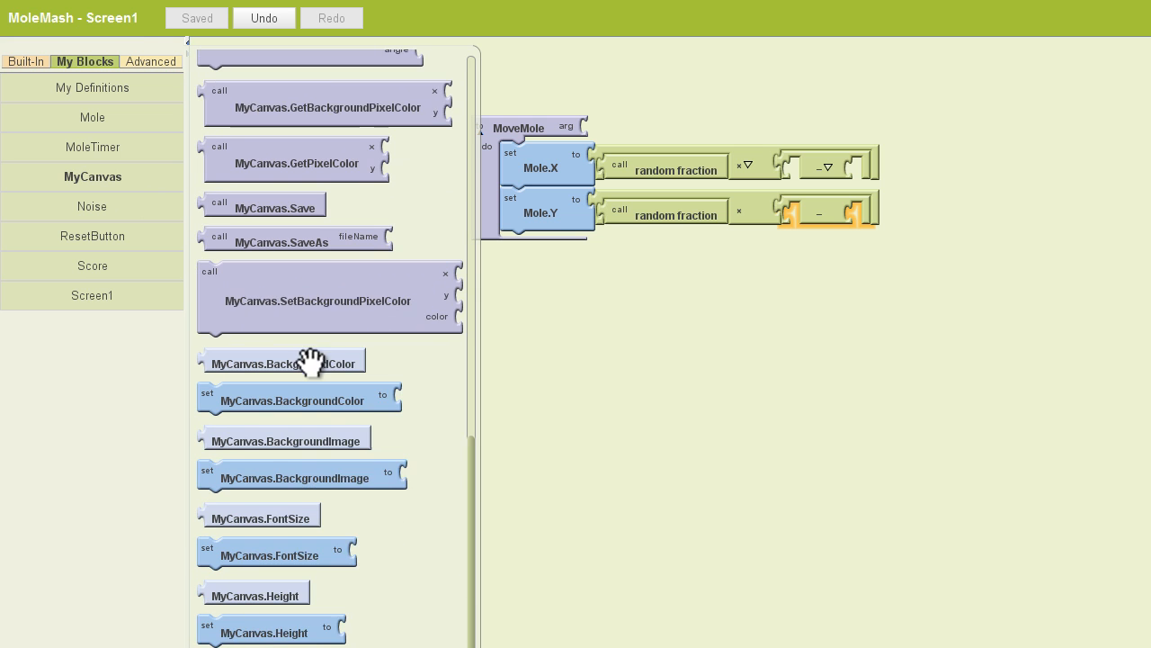
scroll("down", 3)
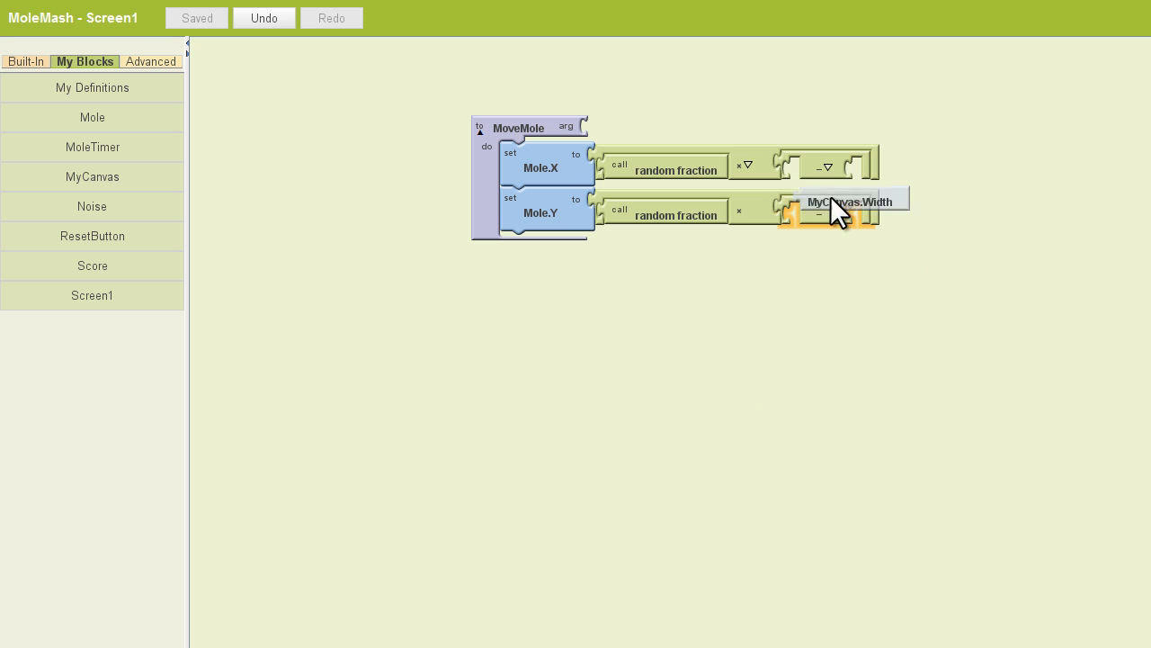
left_click_drag(845, 198, 837, 169)
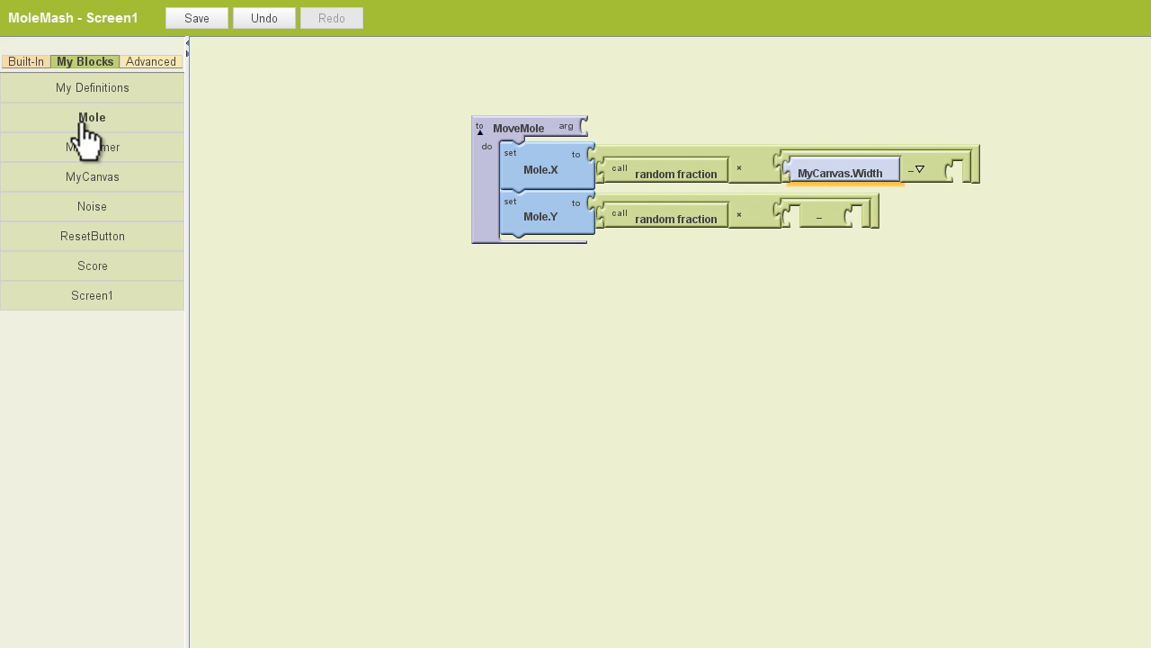
left_click(92, 117)
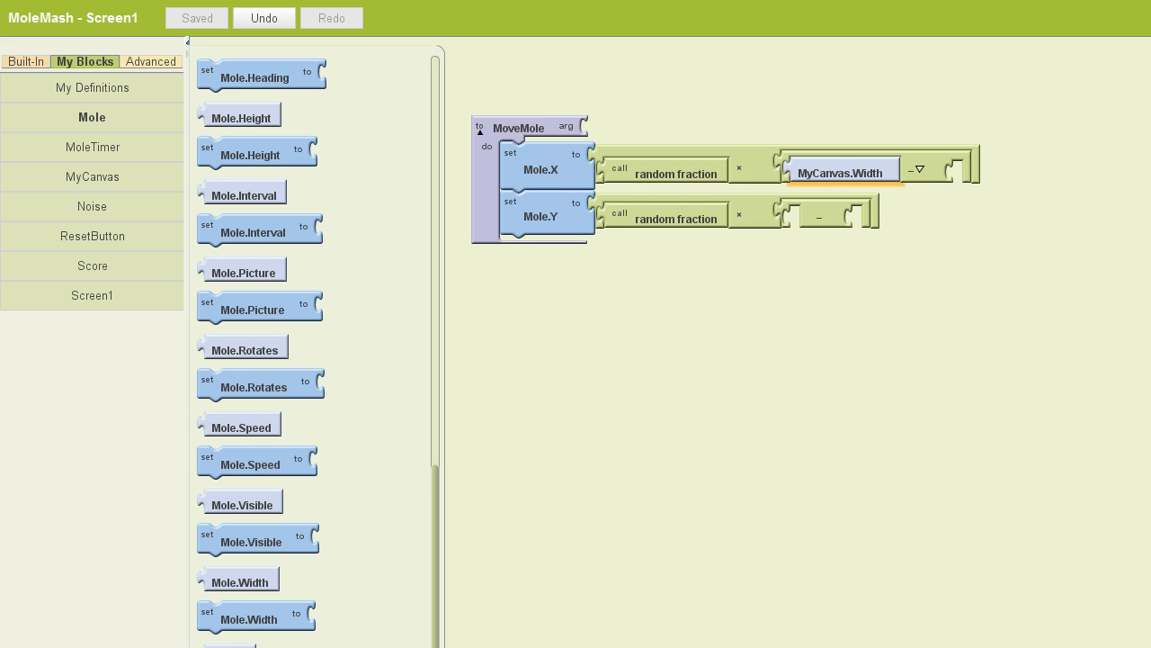
left_click_drag(238, 578, 985, 175)
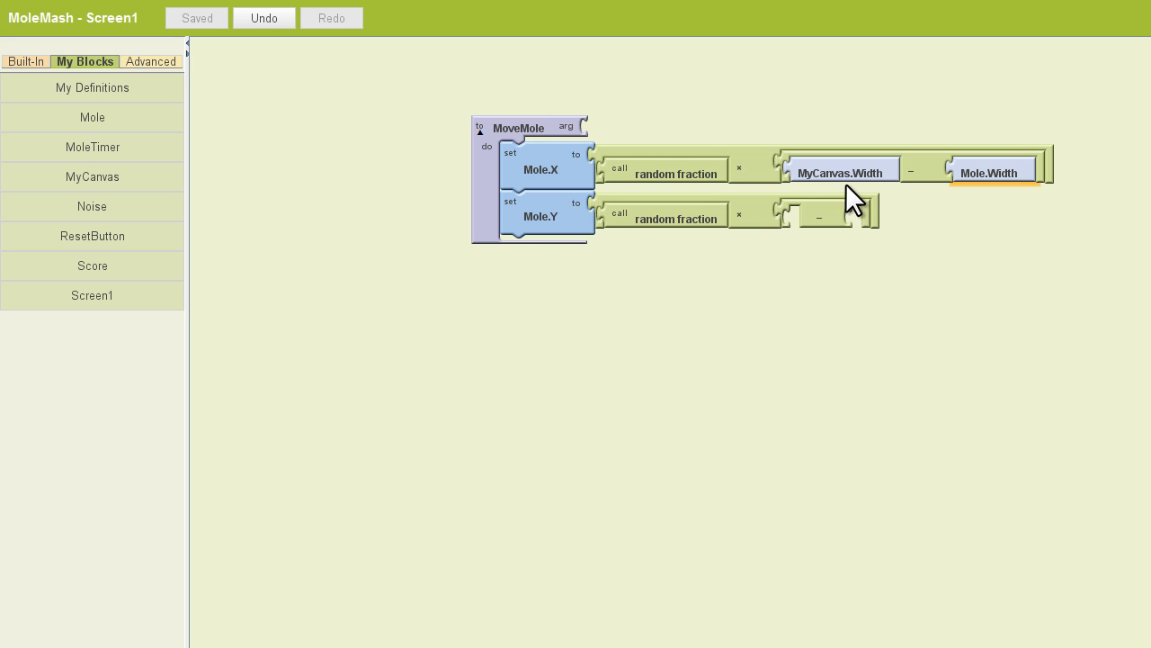
mouse_move(981, 225)
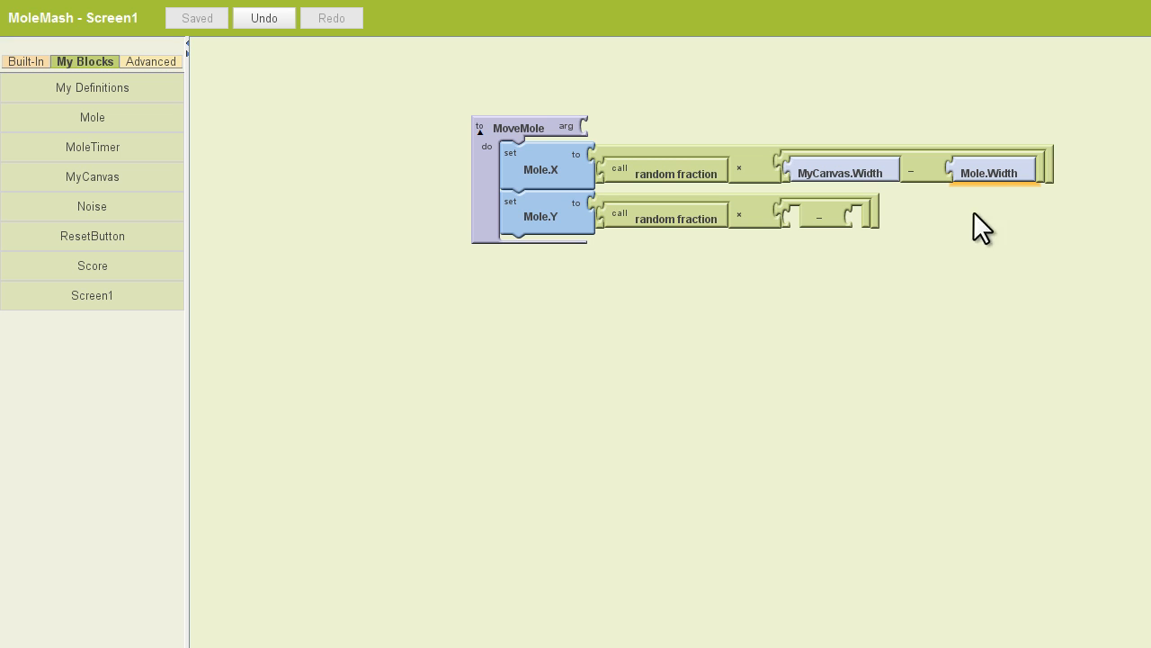
- Put MyCanvas.Height into the Mole.Y subtraction and drag out a Mole.Height block
left_click(92, 177)
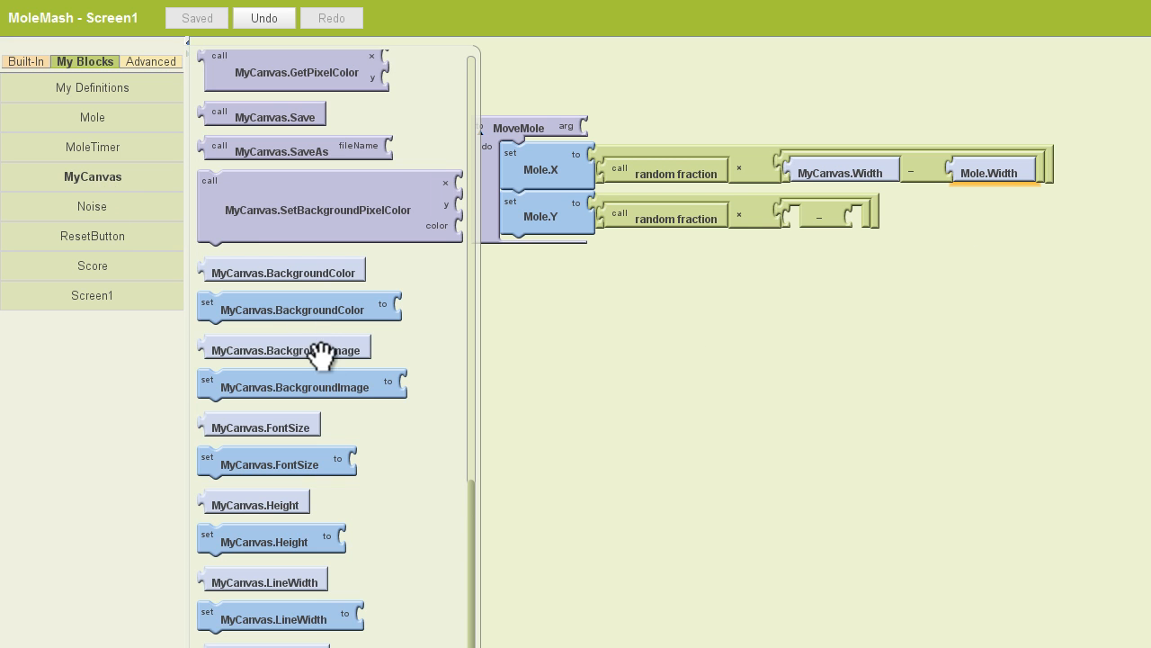
left_click_drag(255, 501, 775, 334)
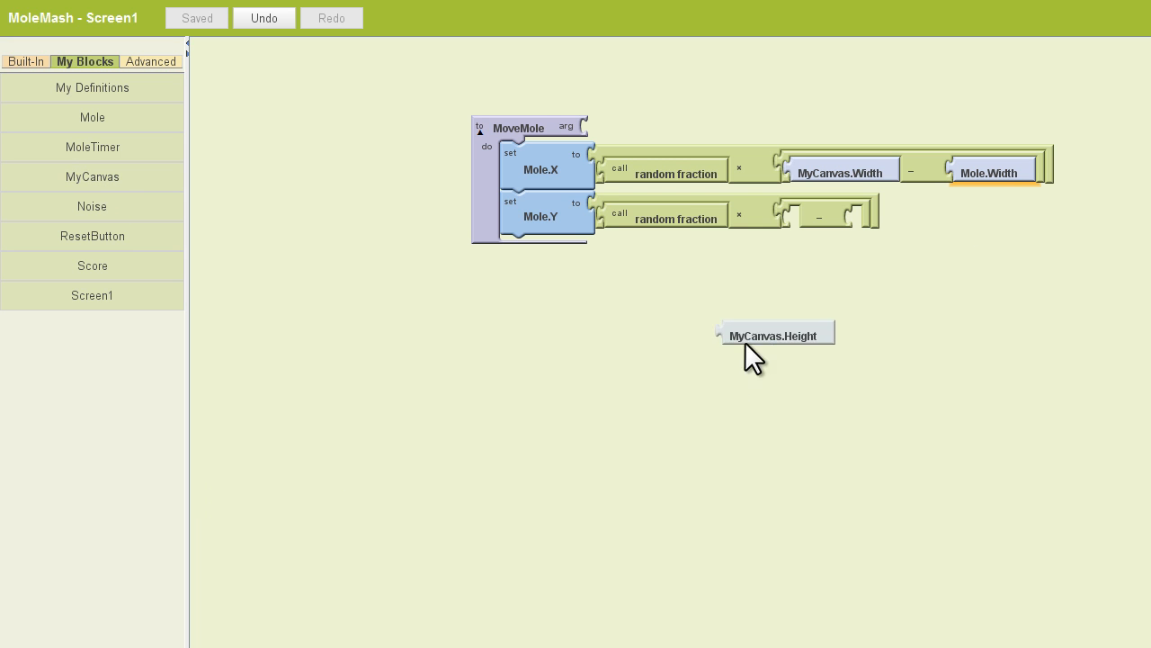
left_click_drag(775, 331, 841, 221)
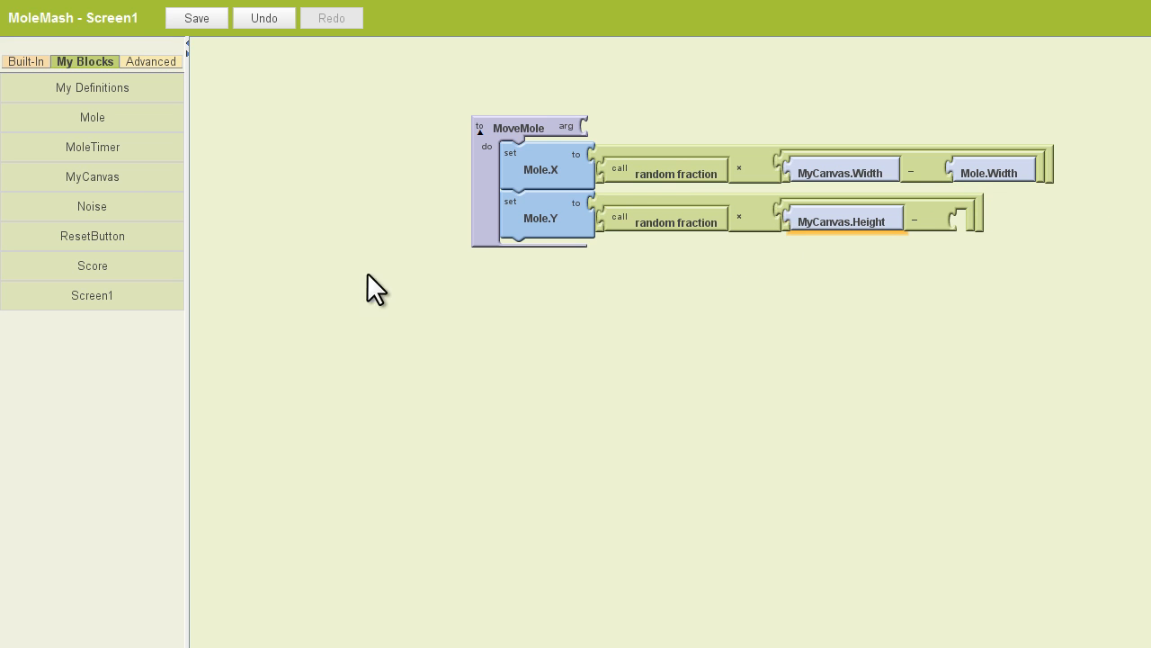
left_click(92, 117)
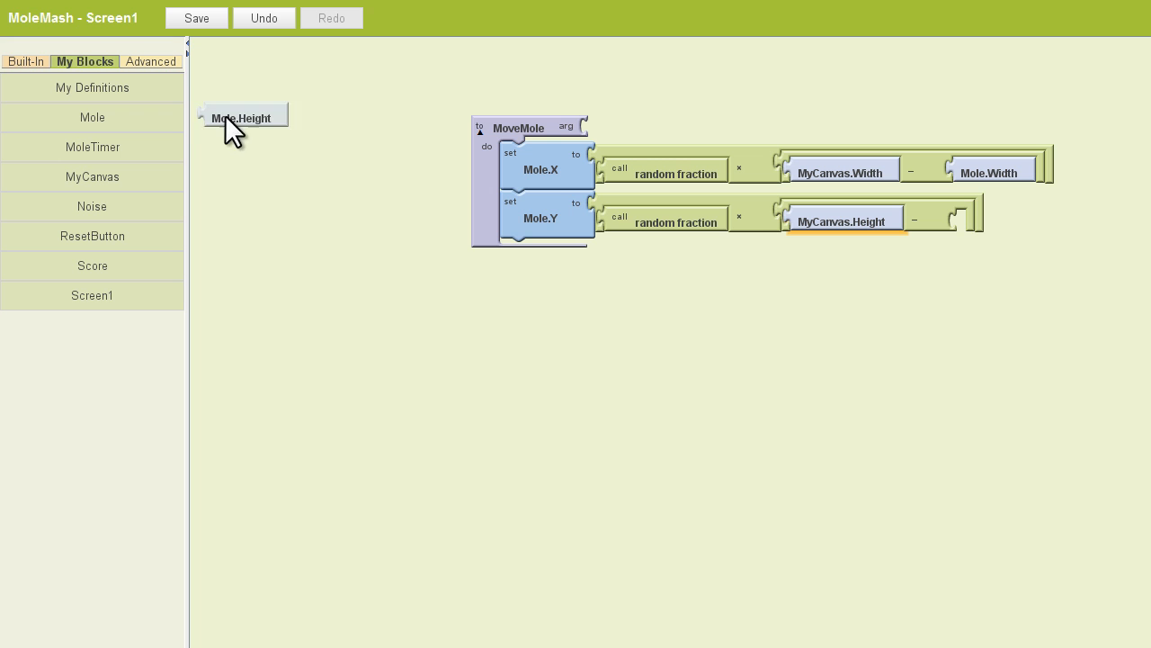
left_click_drag(241, 118, 993, 222)
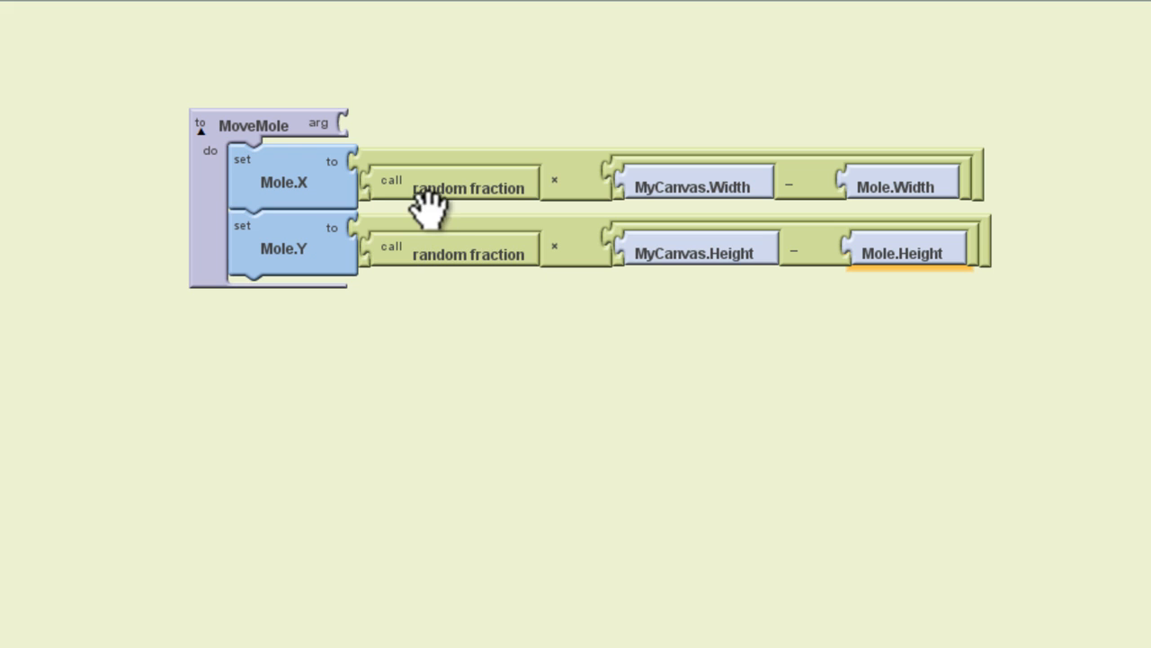
mouse_move(520, 324)
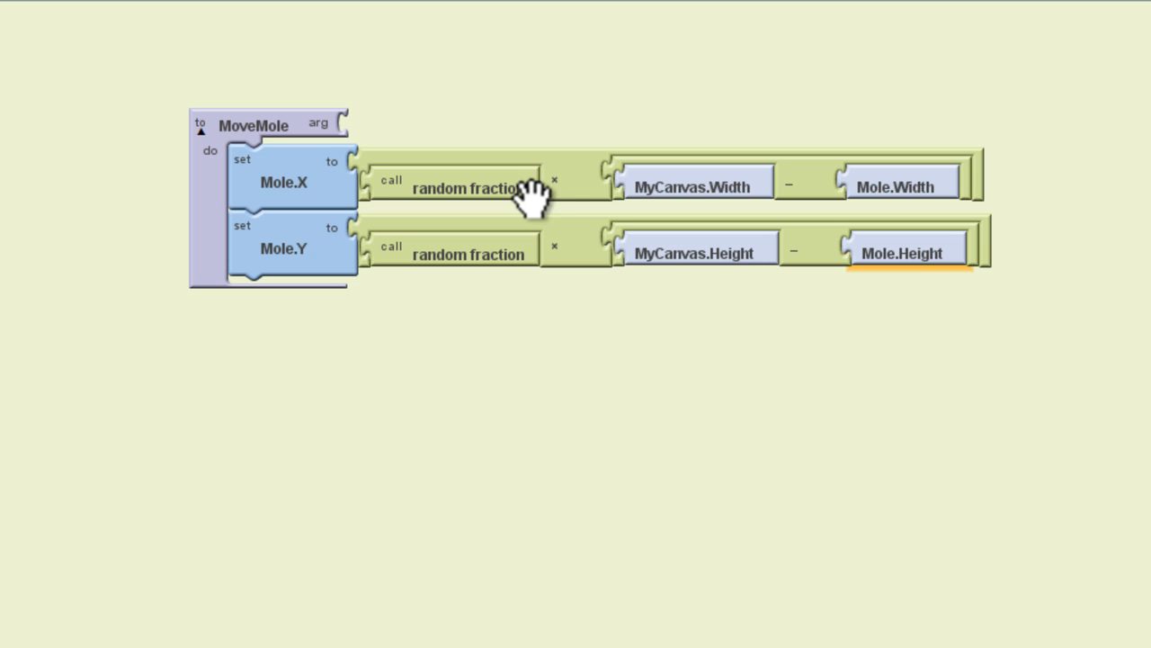
mouse_move(558, 193)
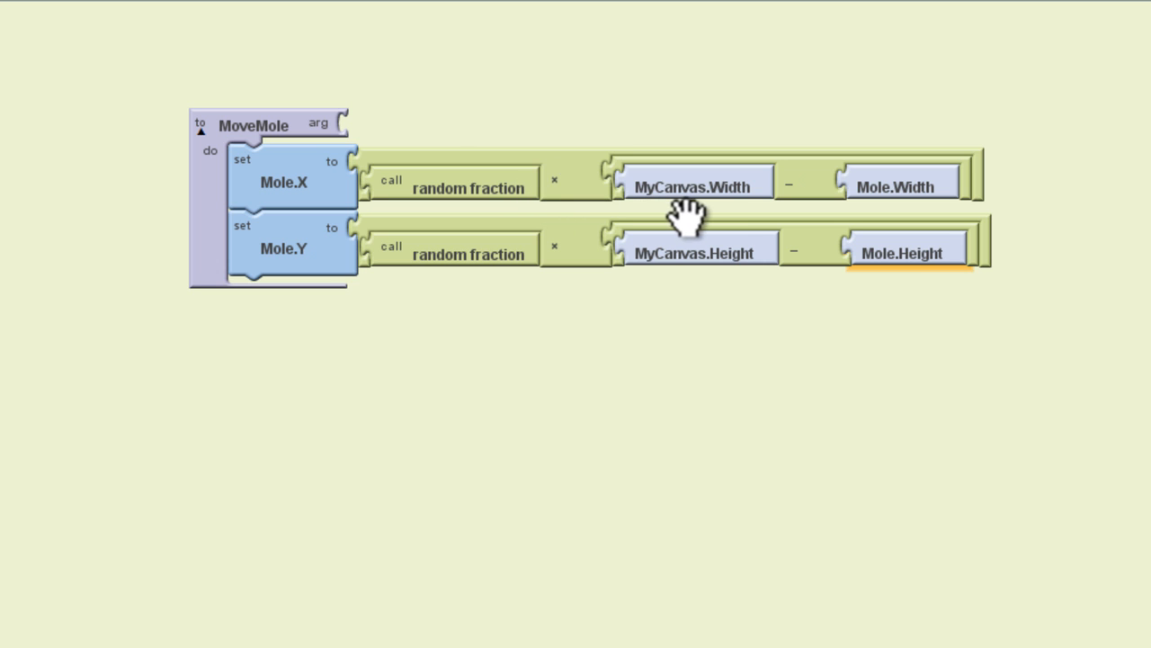
mouse_move(904, 186)
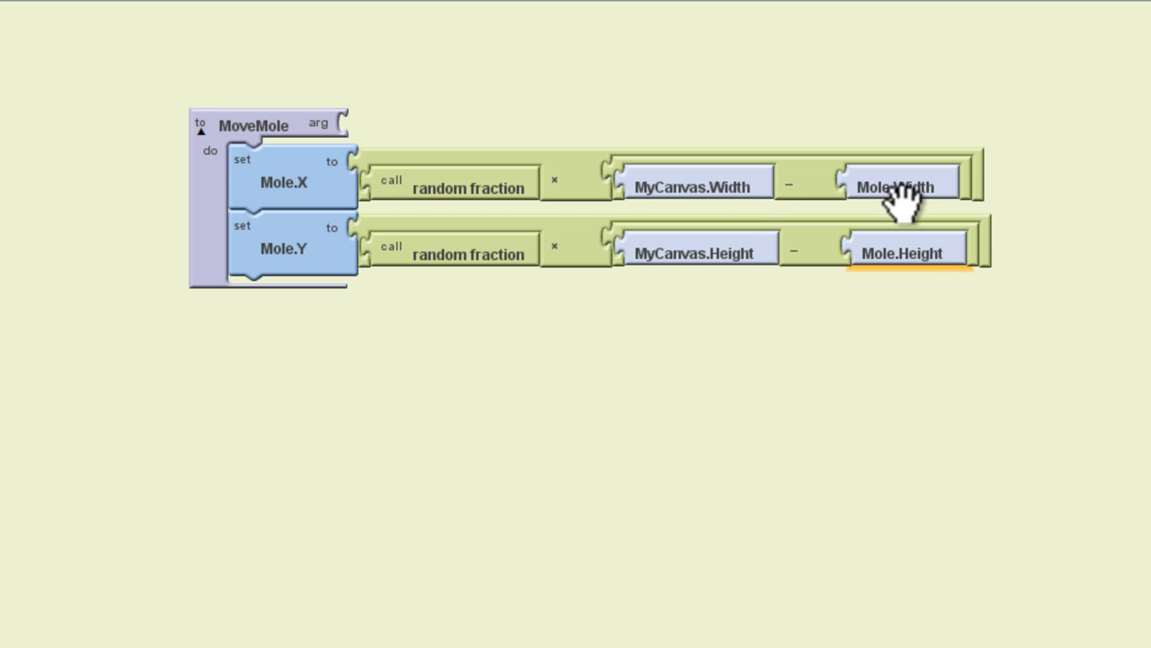
mouse_move(697, 323)
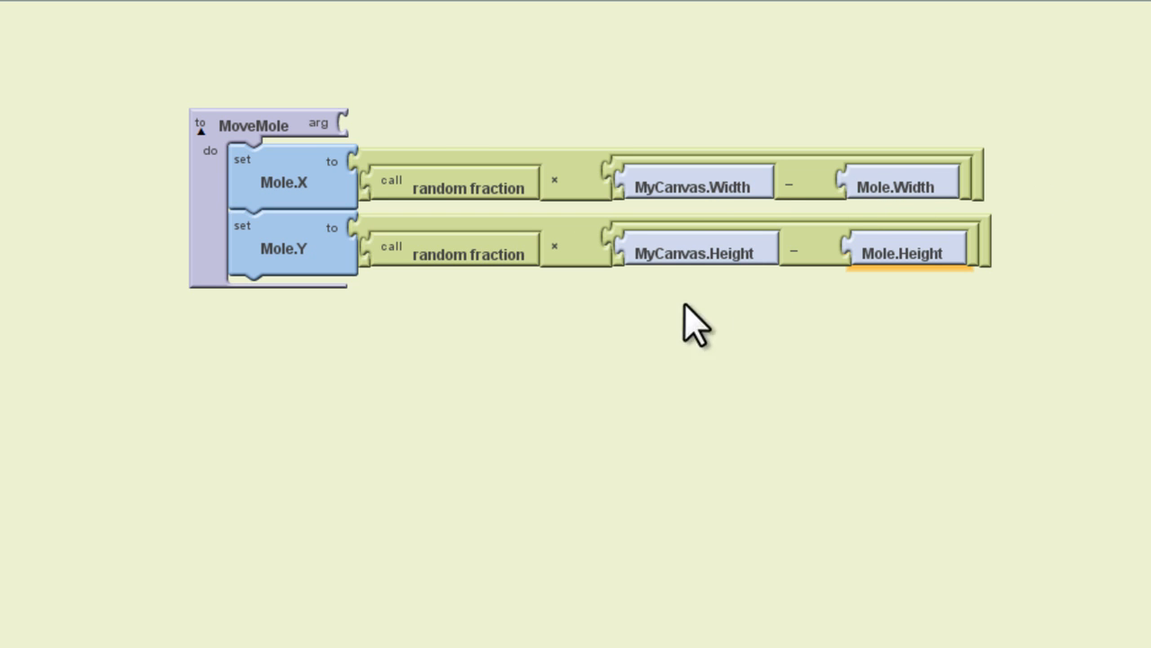
mouse_move(477, 288)
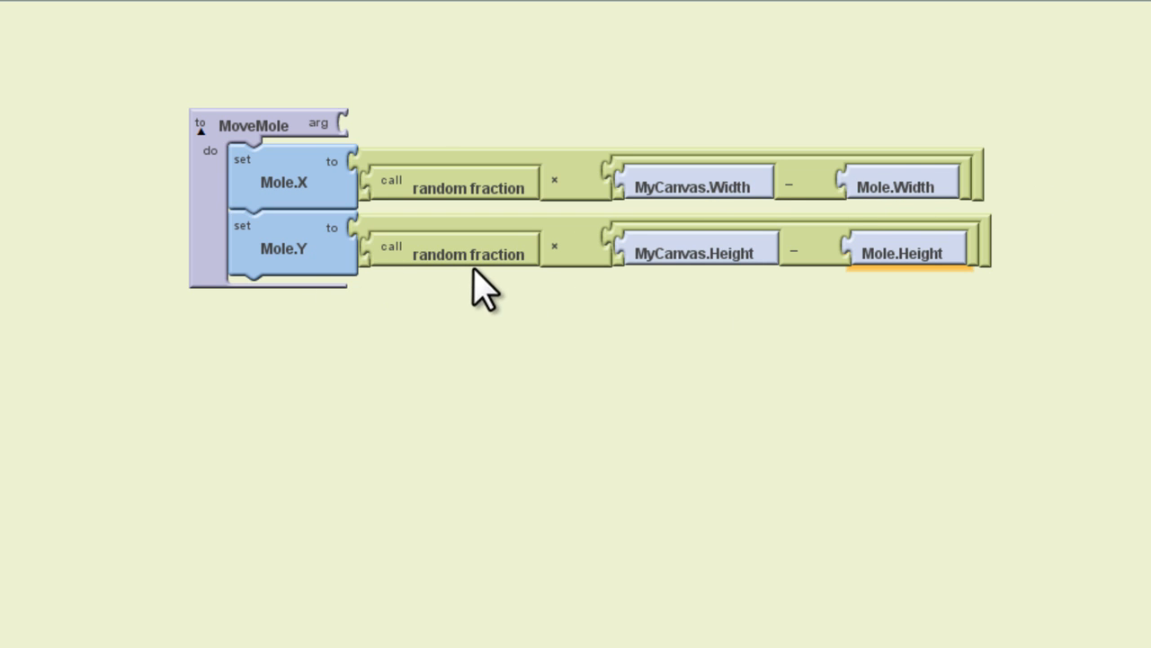
mouse_move(522, 283)
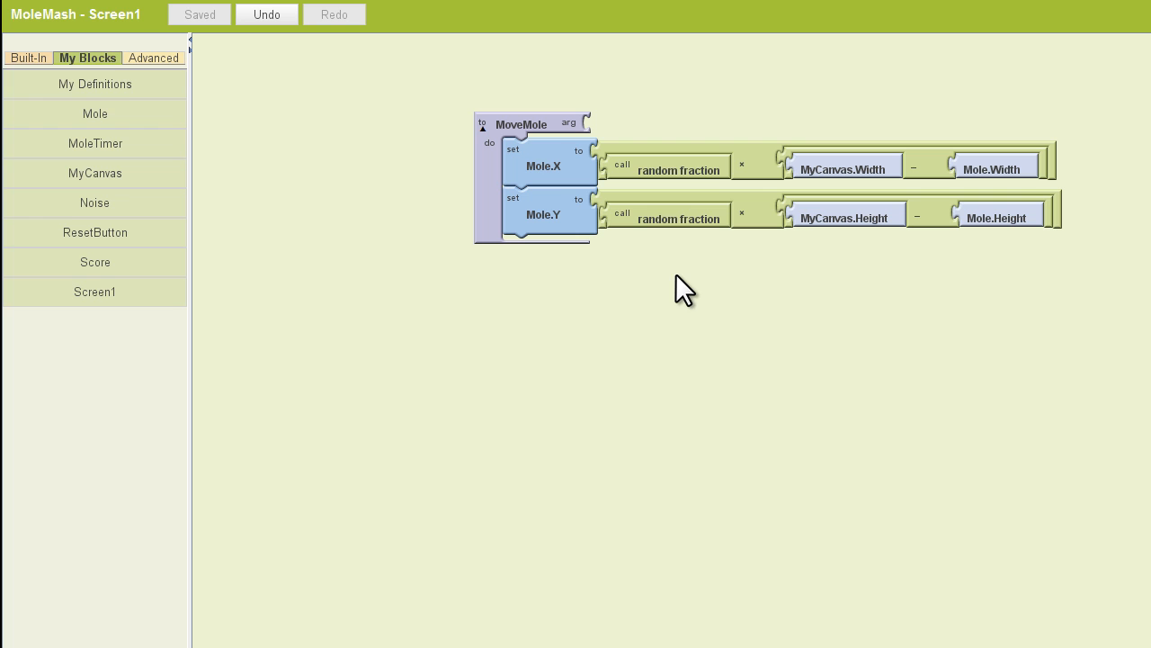
- Add a new procedure block from Definition and rename it UpdateScore
left_click(27, 58)
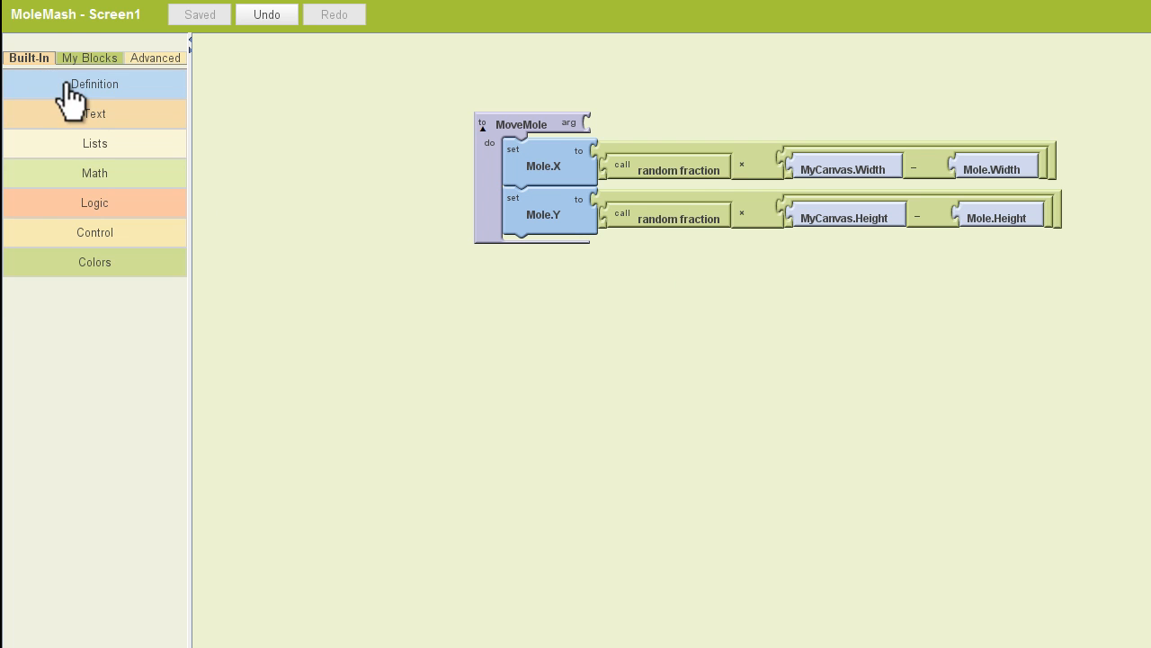
left_click(94, 84)
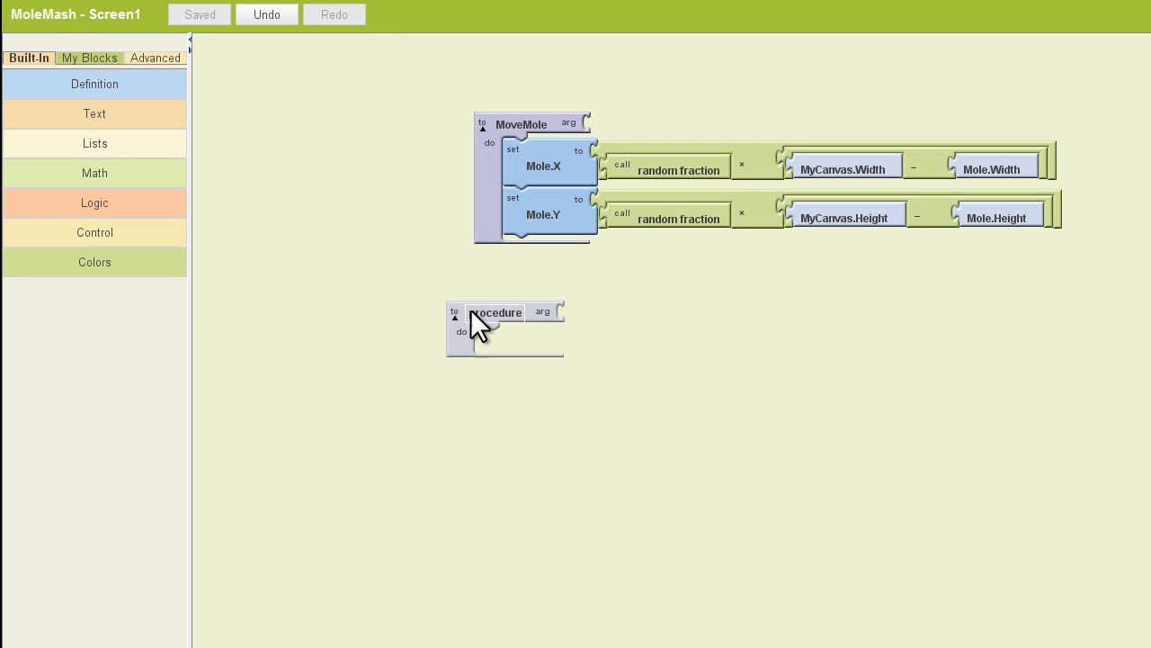
double_click(495, 312)
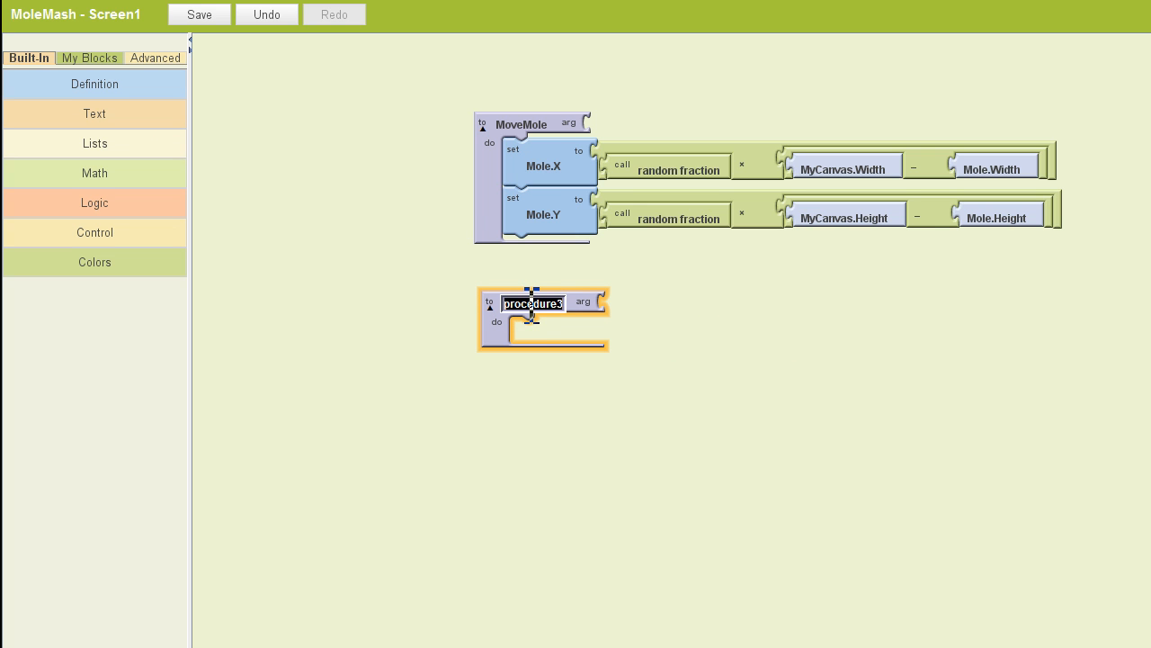
type("Upd")
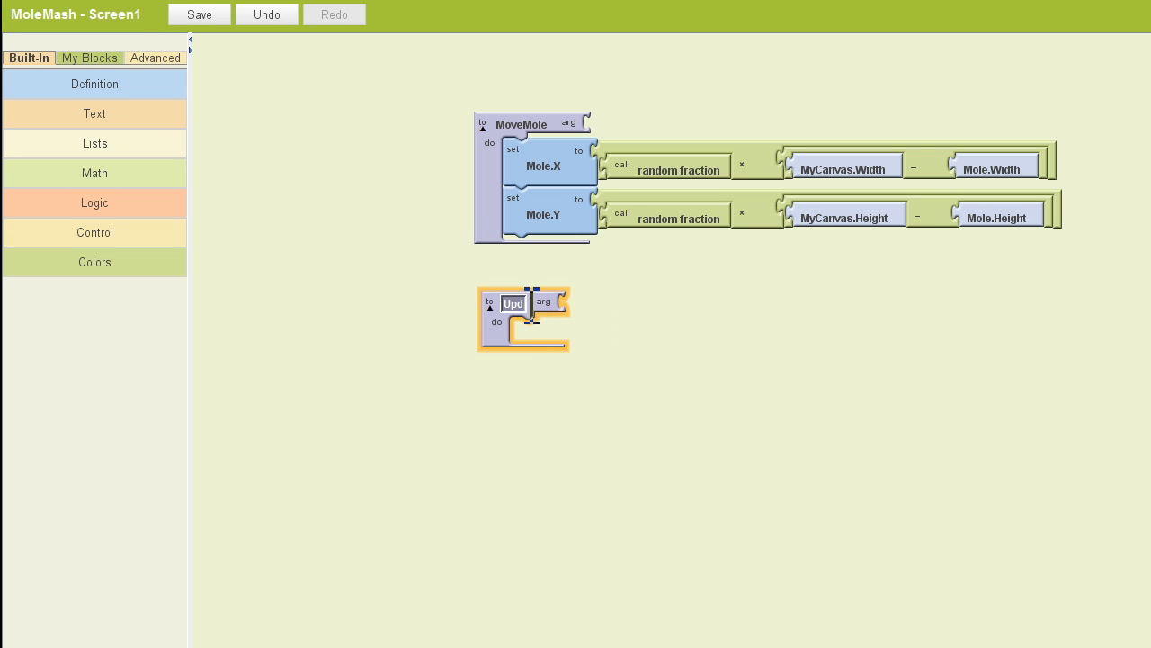
type("UpdateScore")
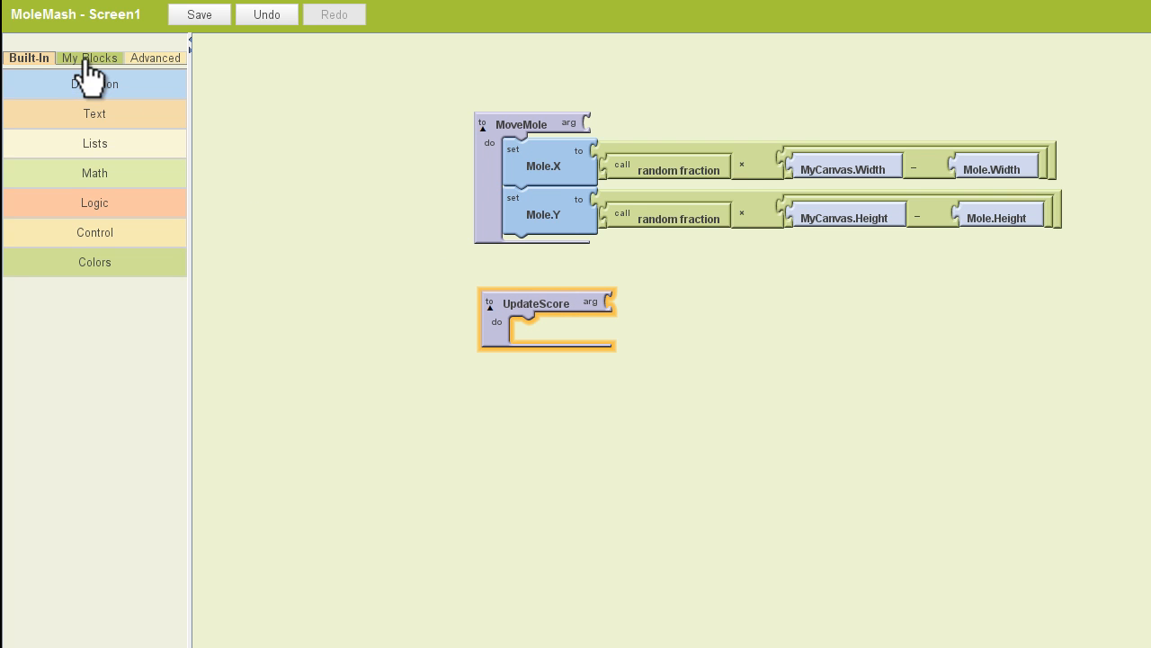
- Set Score.Text inside UpdateScore to a join starting with the text 'Score:'
left_click(88, 57)
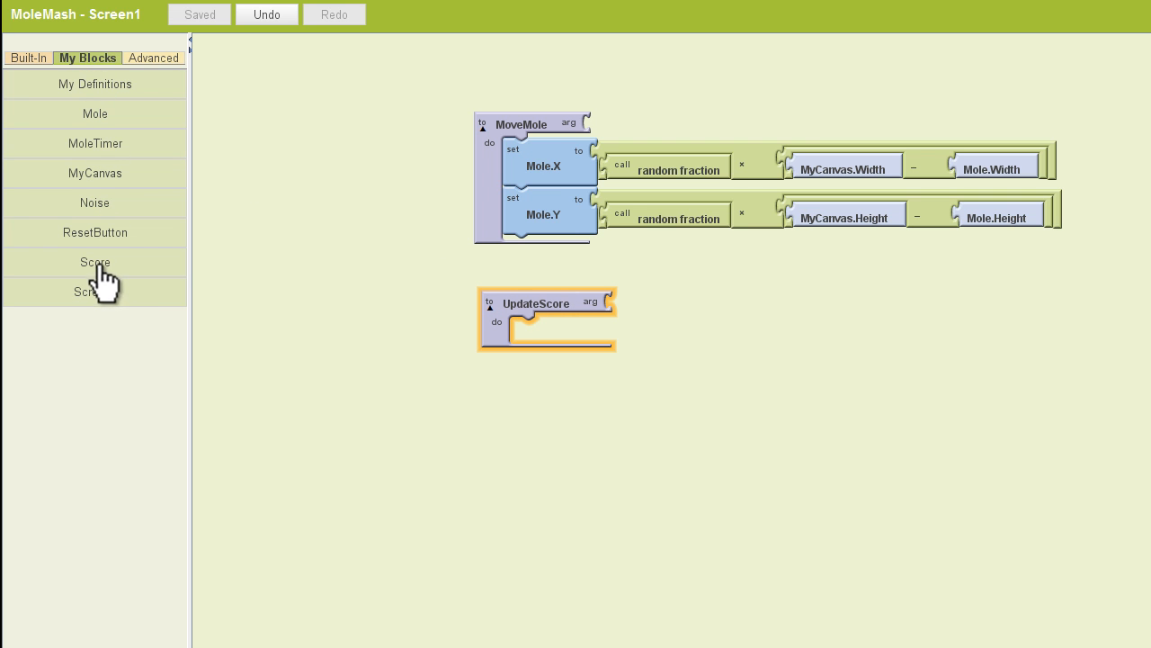
left_click(95, 262)
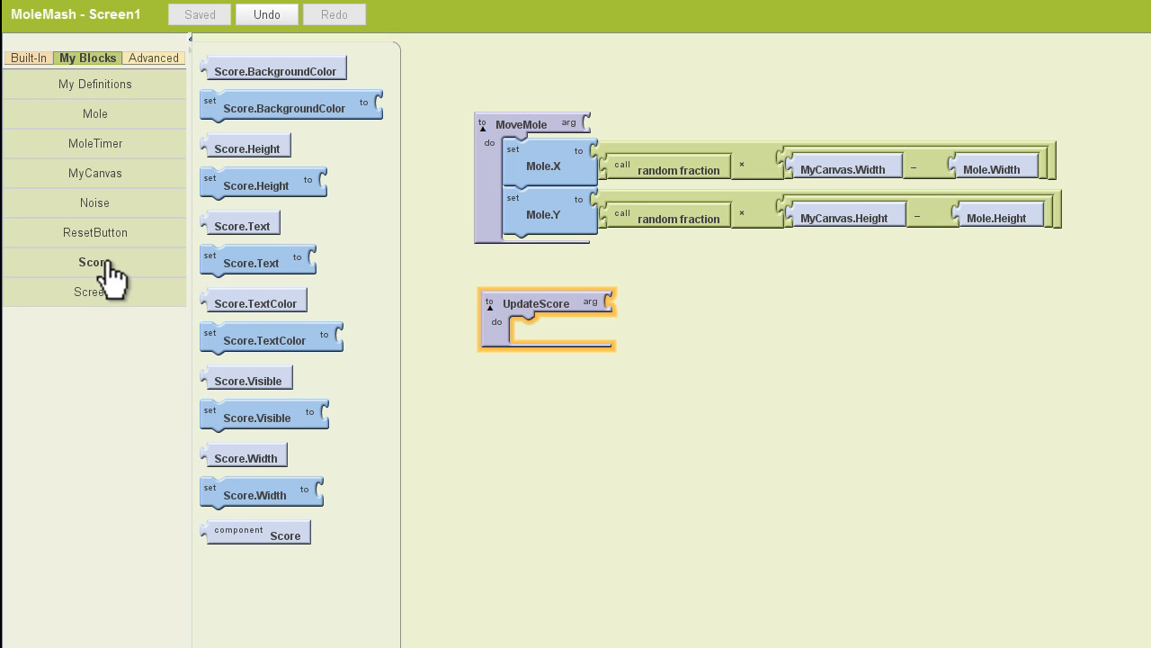
mouse_move(236, 287)
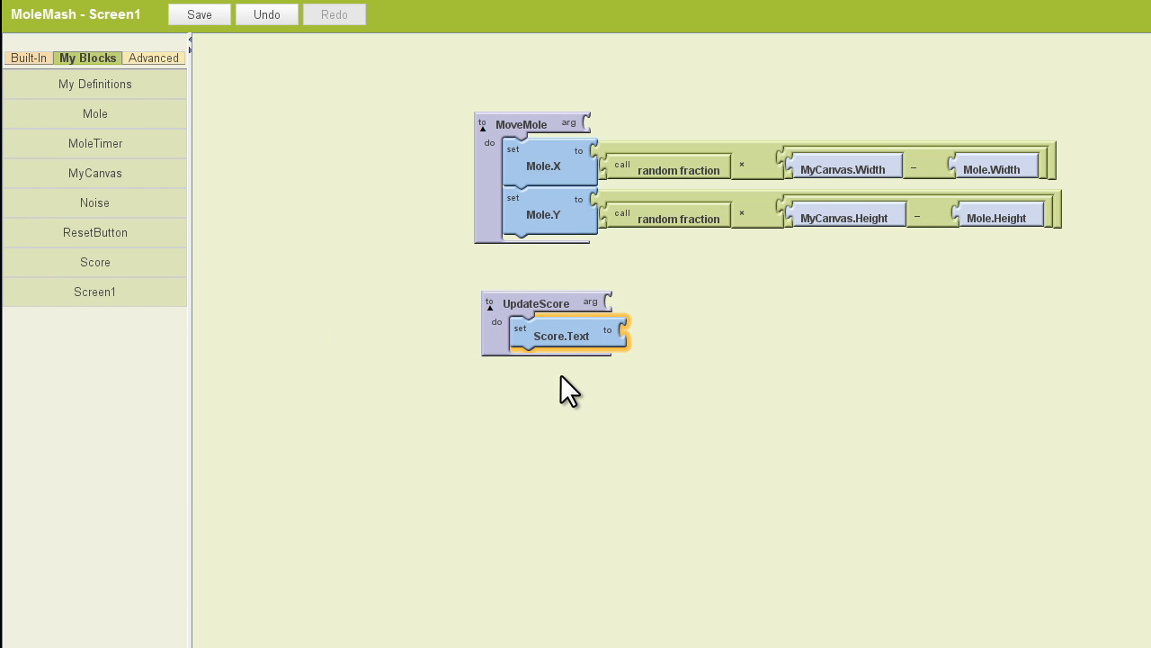
mouse_move(493, 351)
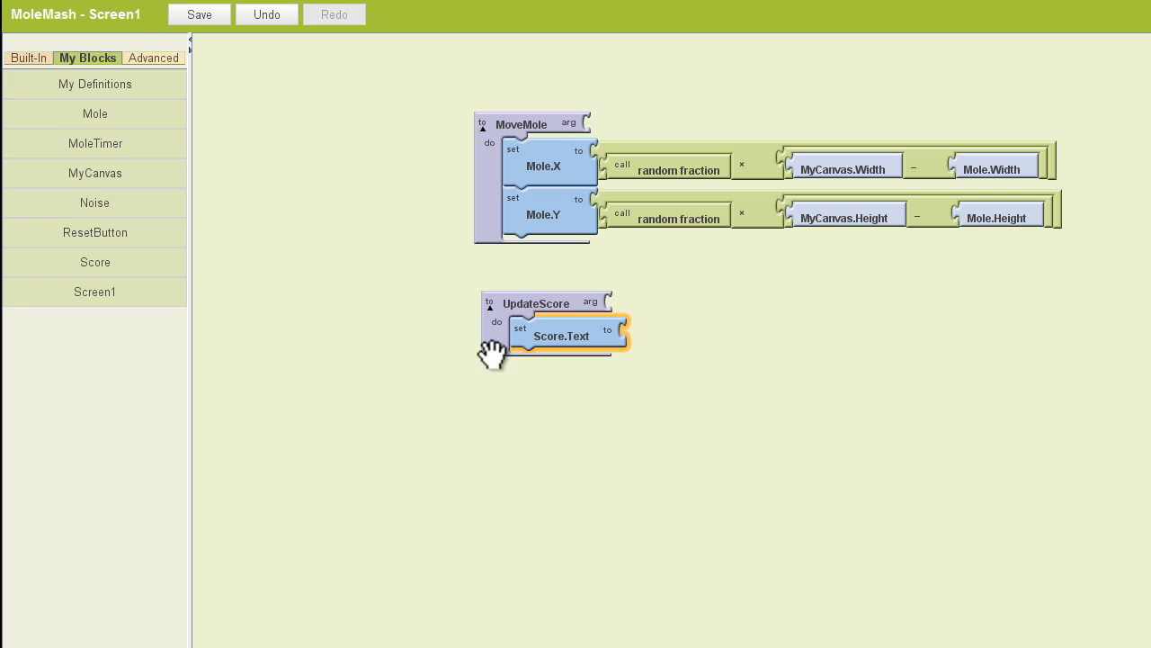
left_click(28, 57)
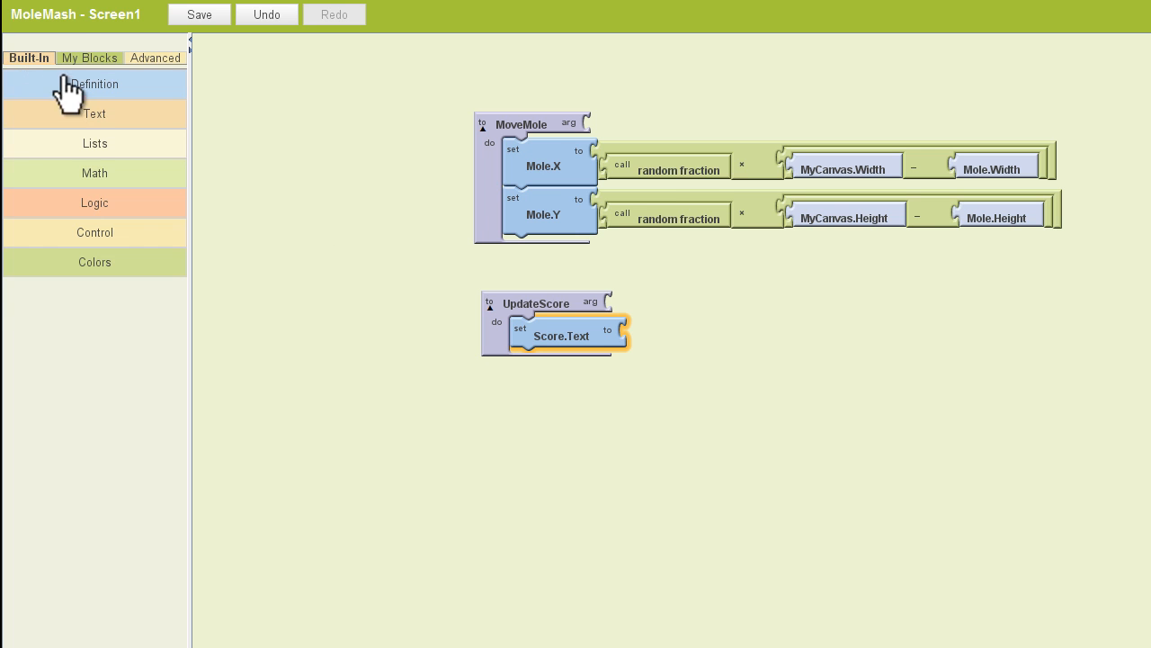
left_click(95, 113)
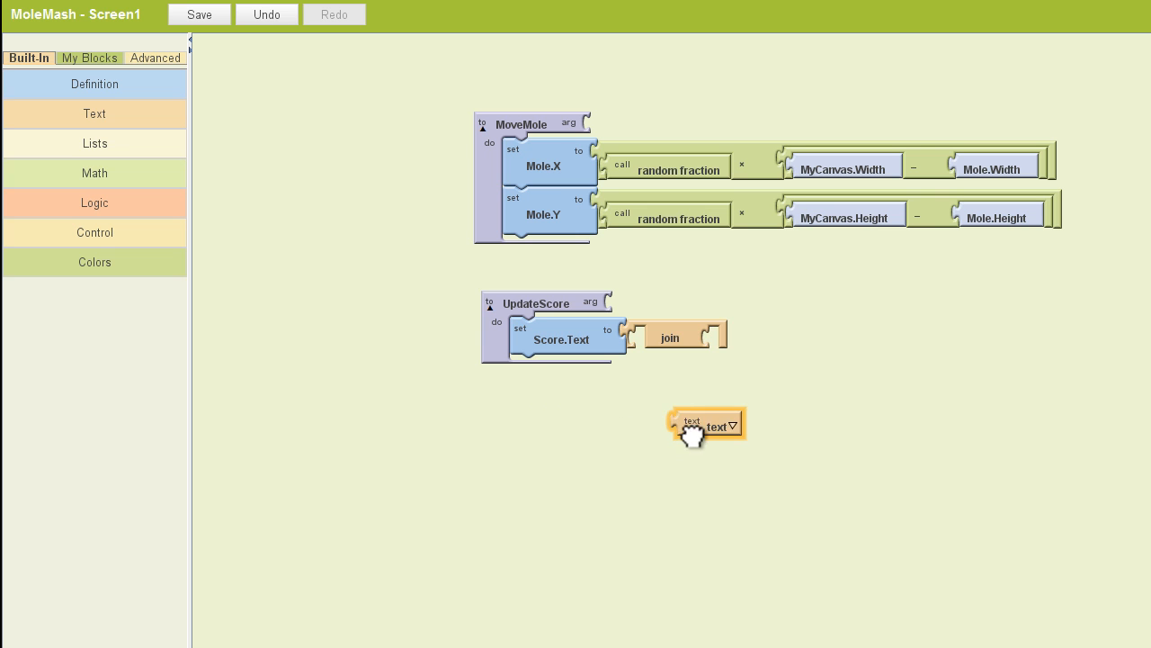
left_click_drag(706, 423, 670, 340)
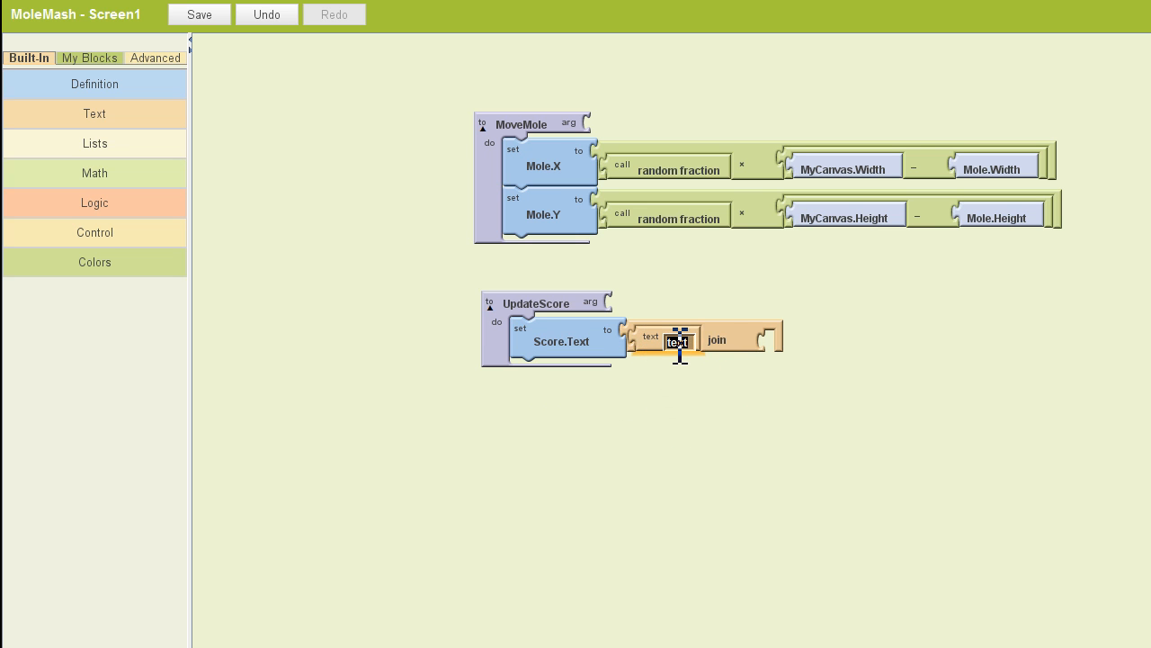
type("Score:")
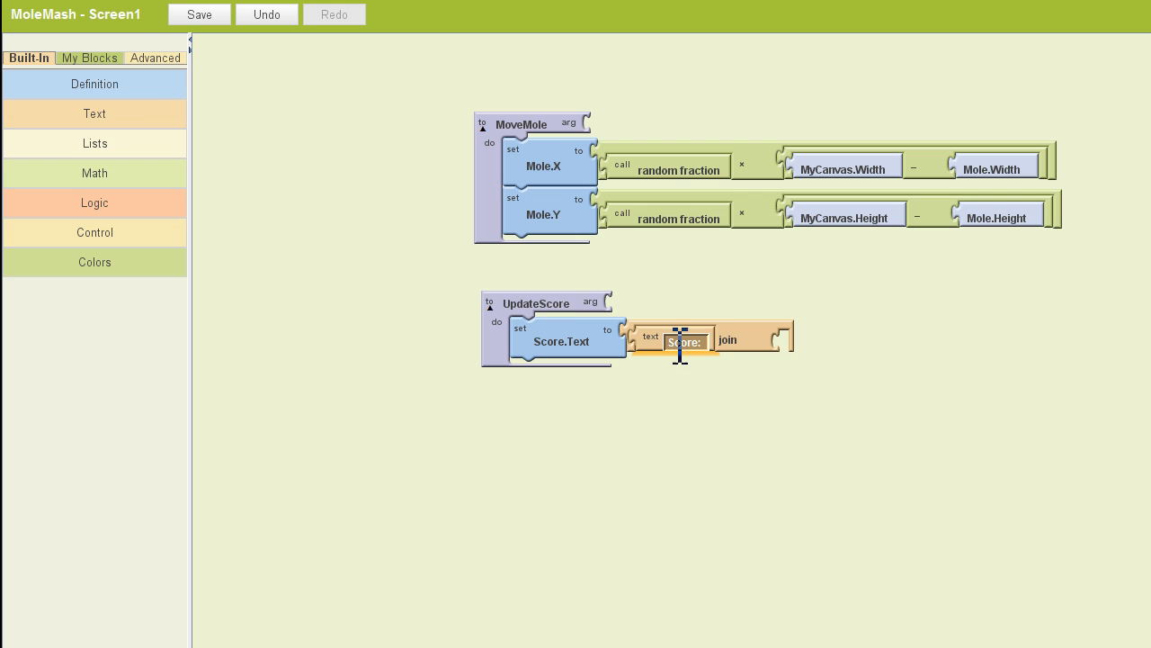
left_click(95, 84)
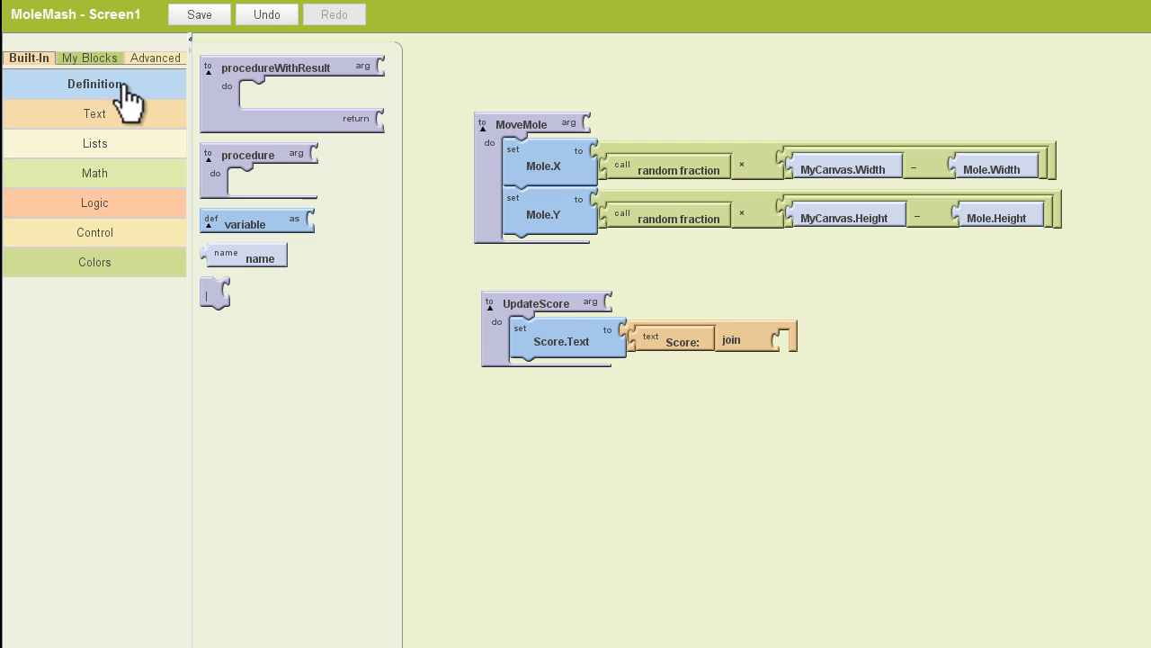
- Define a global variable 'score' initialized to 0, then save the project
left_click_drag(257, 223, 949, 267)
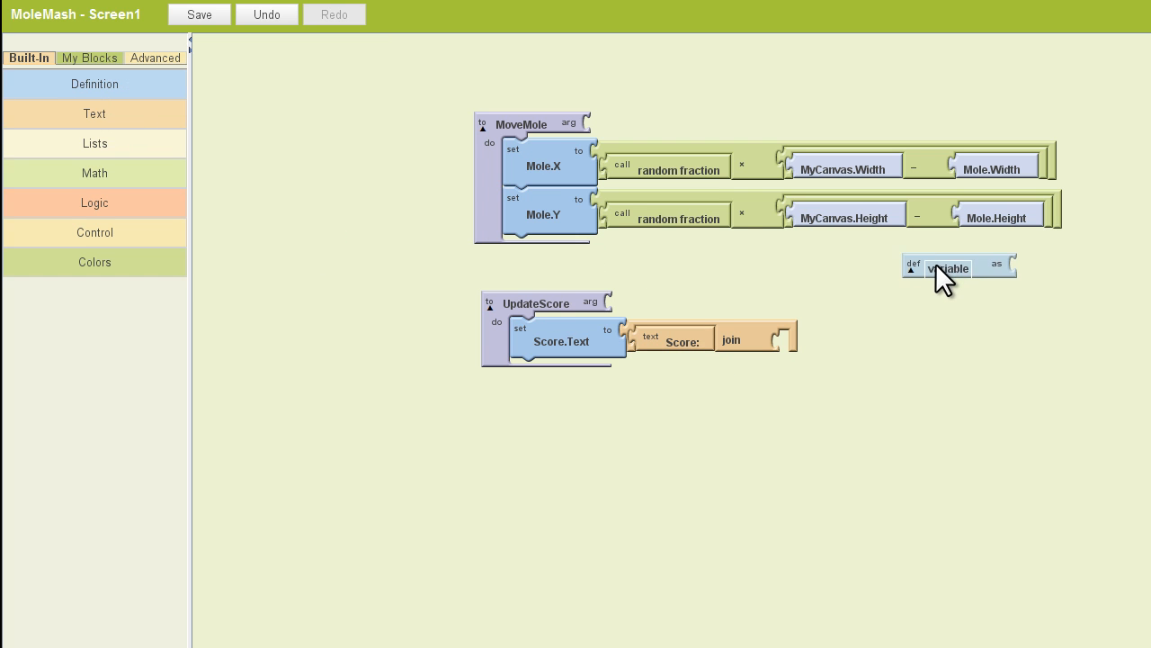
left_click(949, 268)
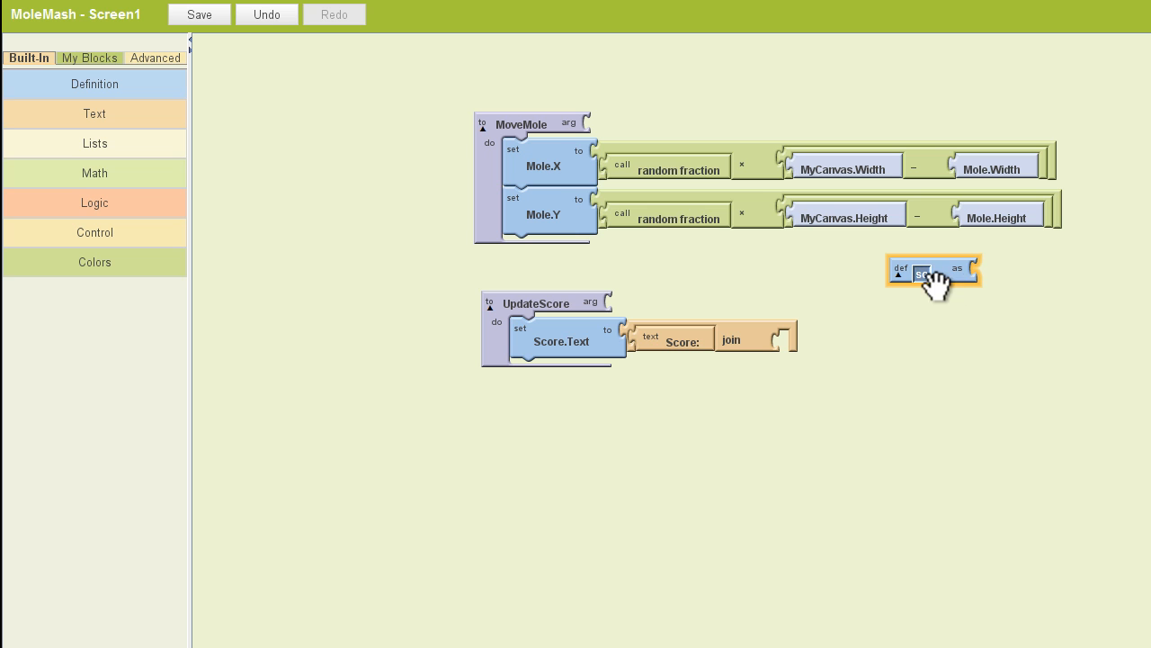
type("score")
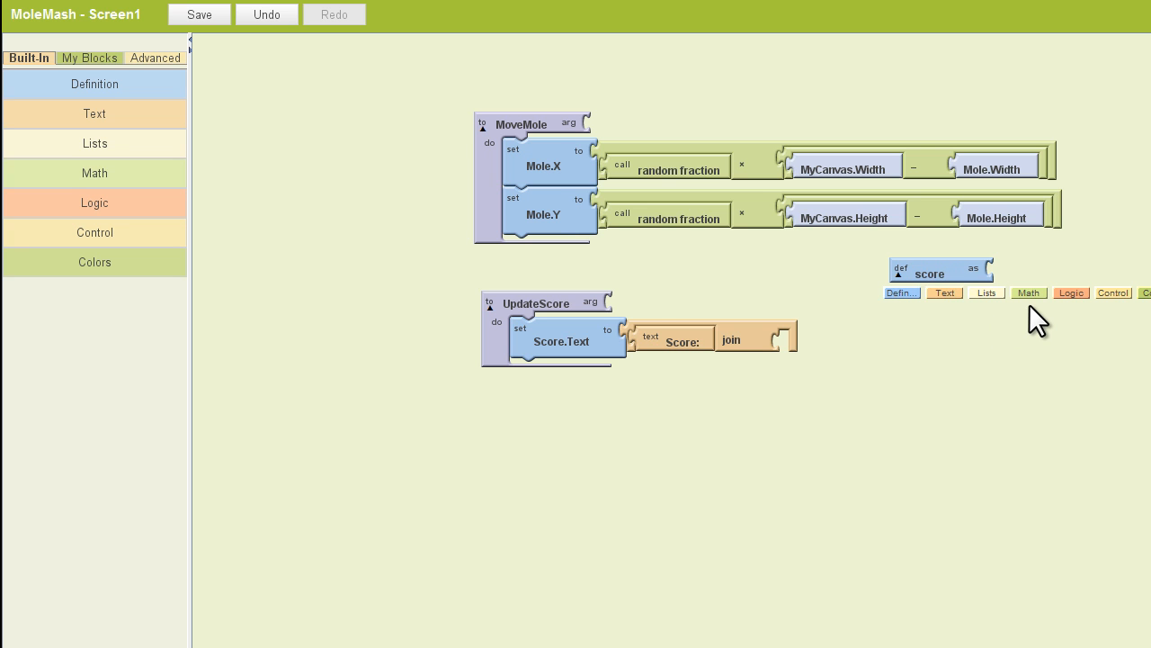
left_click(1028, 292)
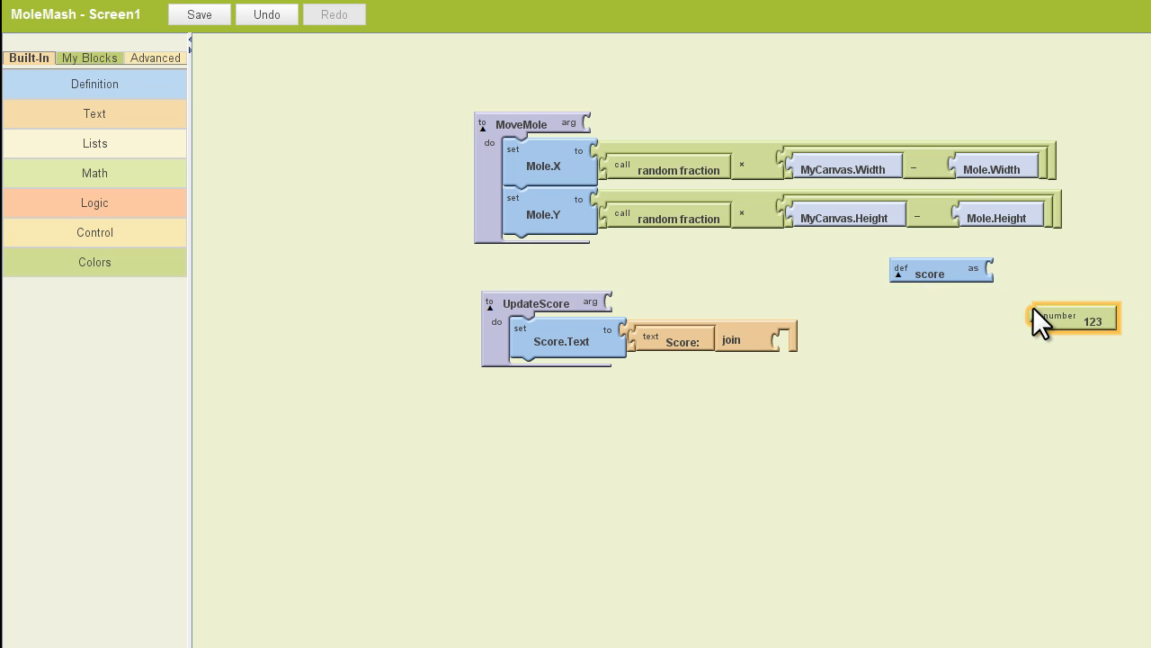
left_click_drag(1073, 321, 1030, 269)
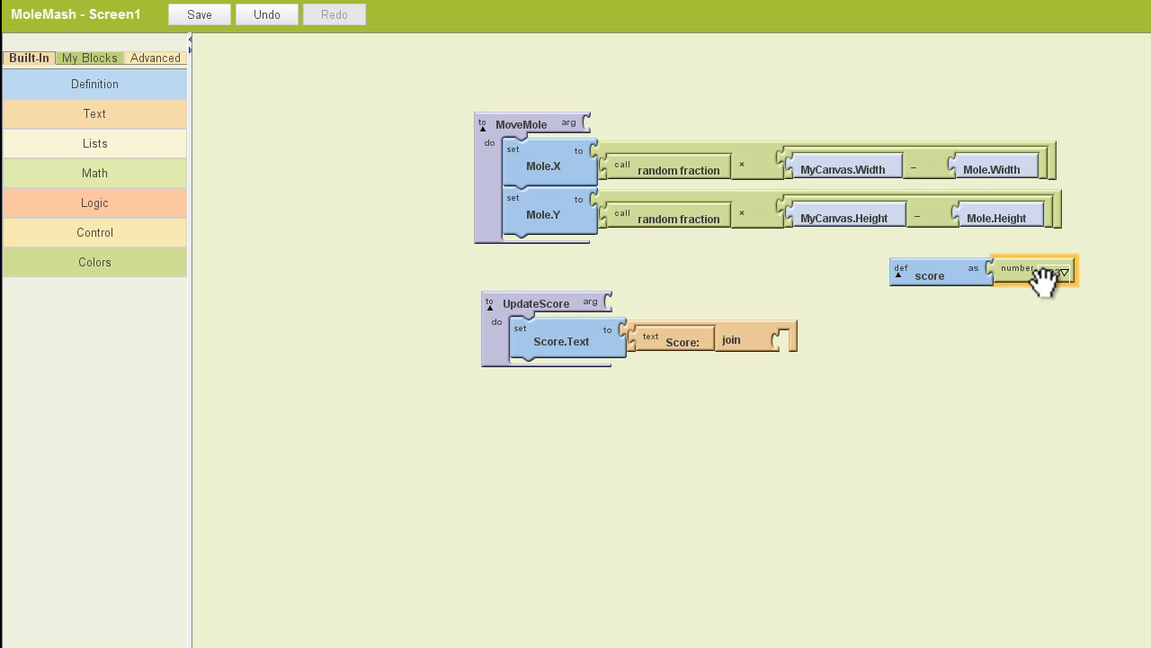
left_click(1063, 271)
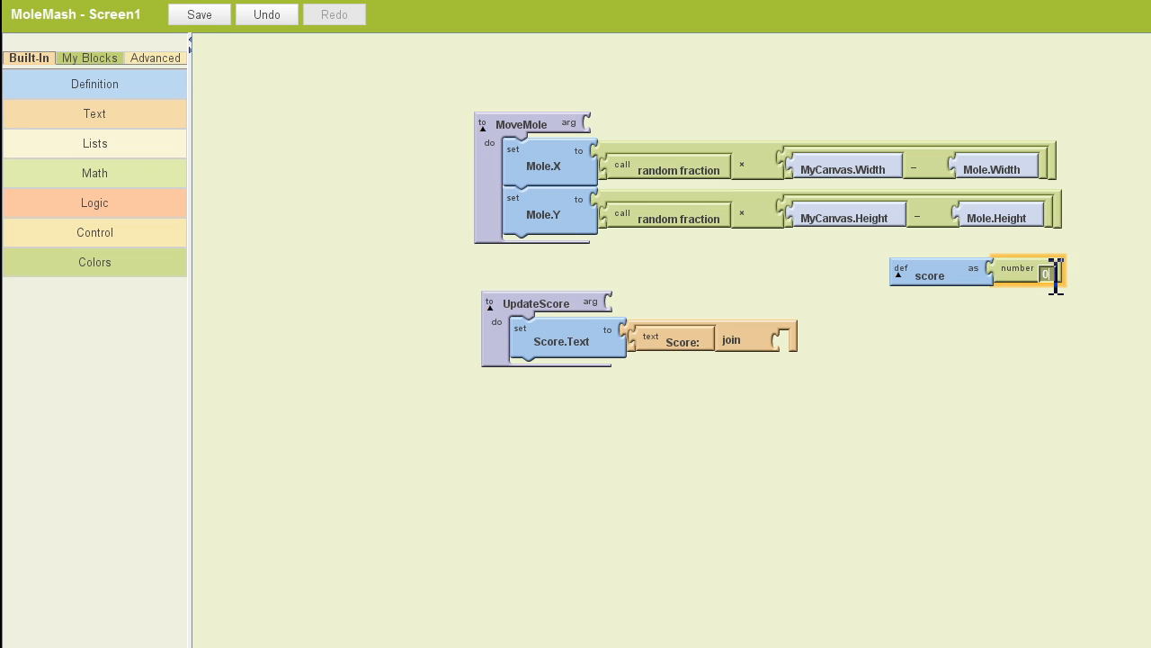
left_click(1039, 346)
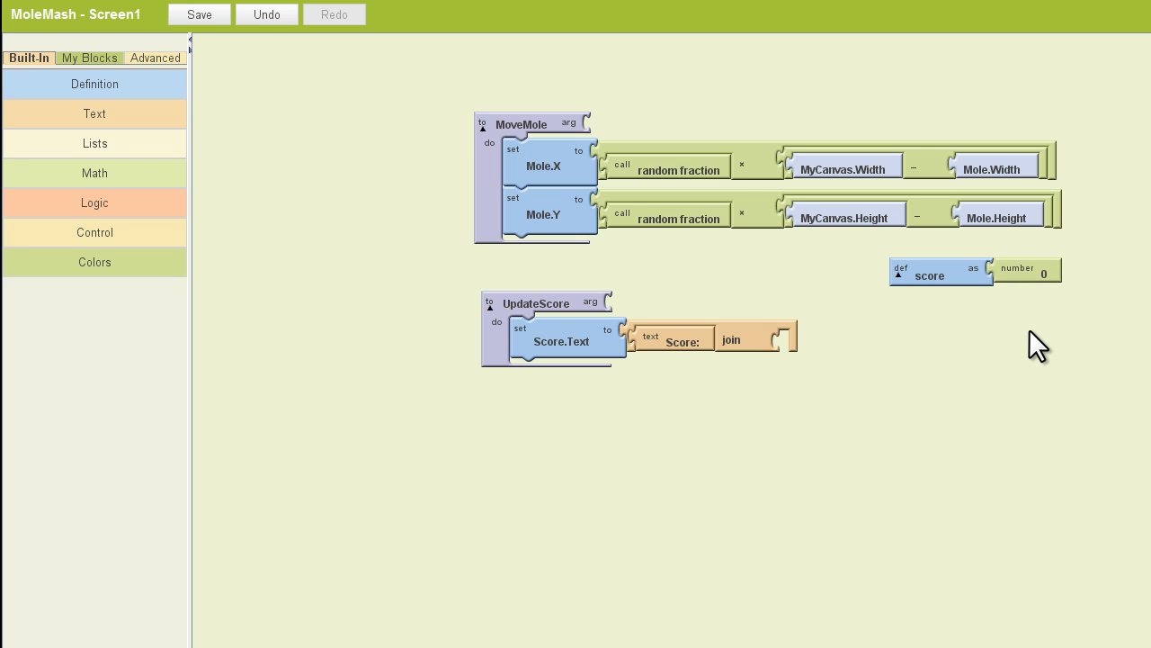
left_click(199, 13)
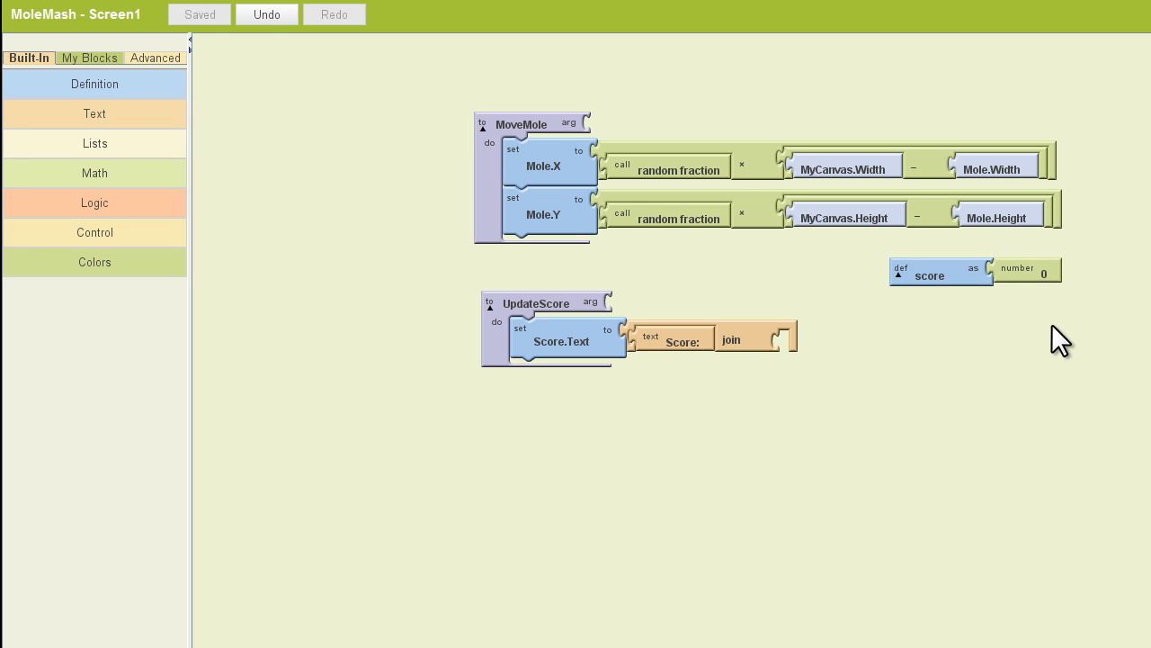
mouse_move(108, 76)
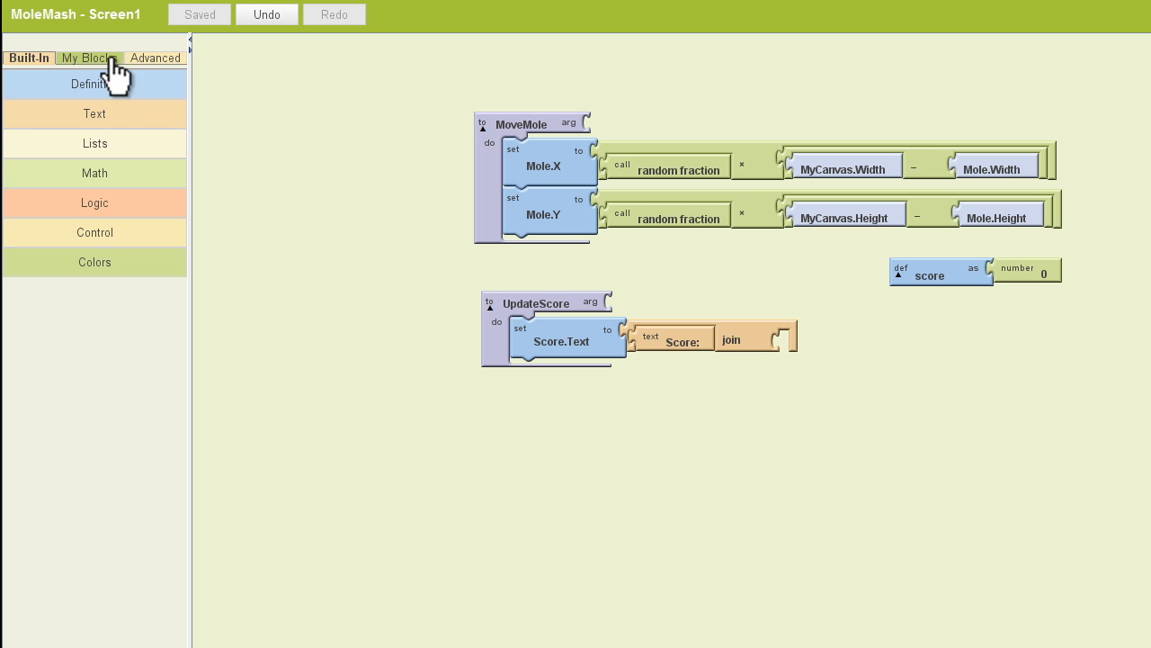
- Plug the global score block from My Definitions into the join's second slot
left_click(87, 58)
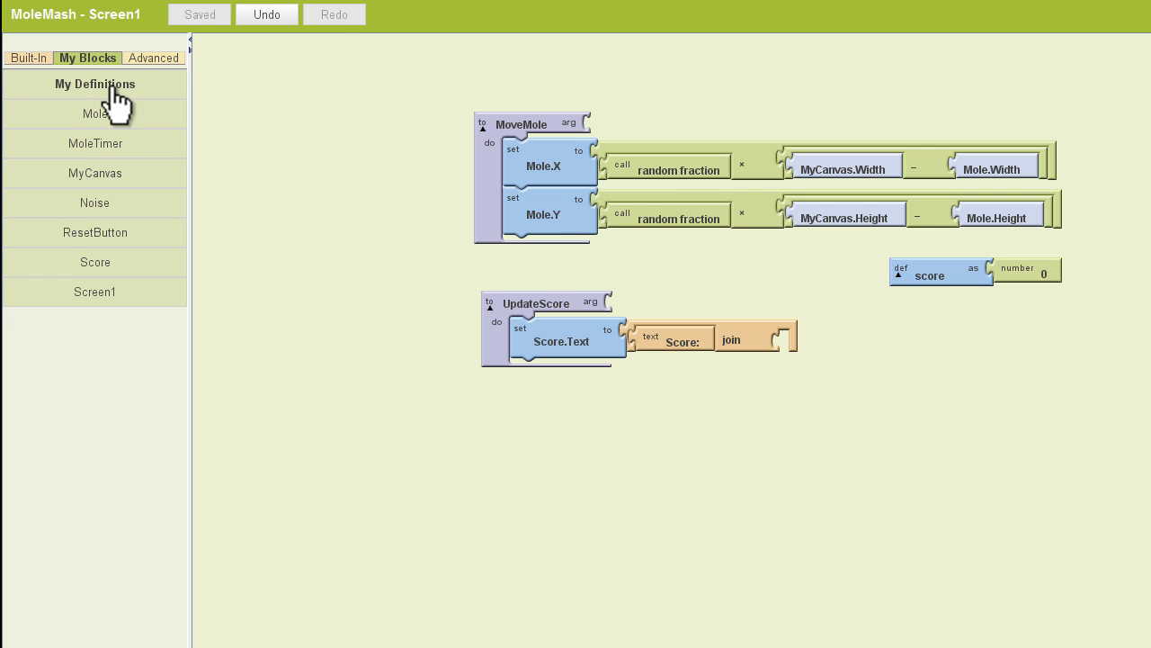
left_click(94, 84)
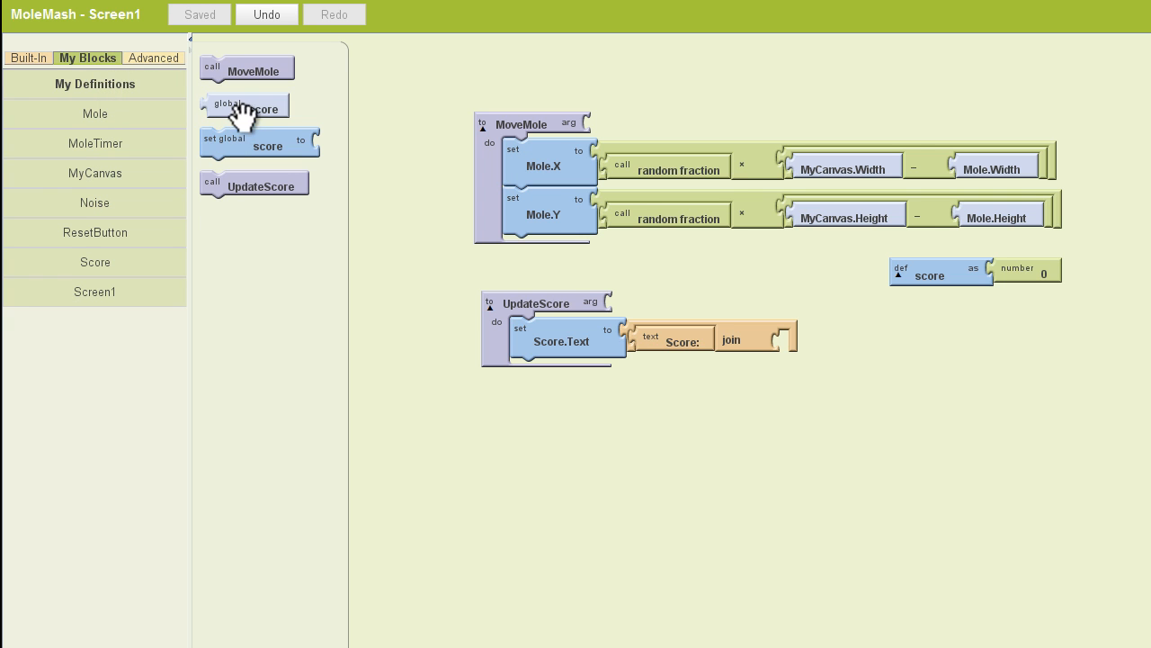
left_click_drag(245, 106, 819, 340)
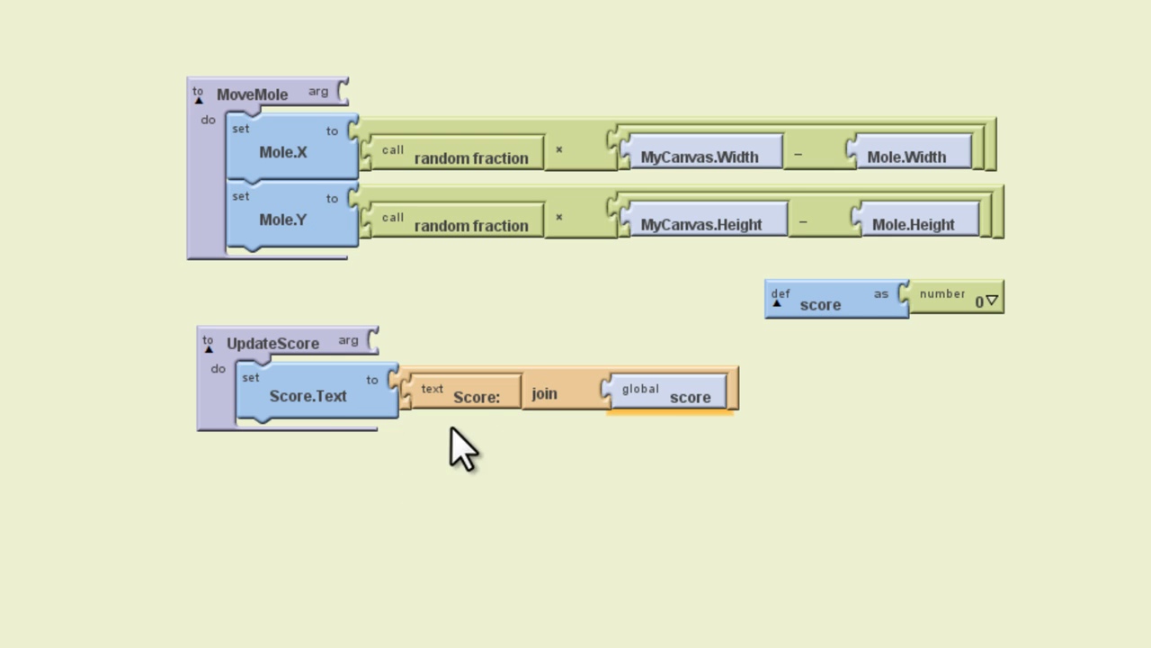
left_click(476, 395)
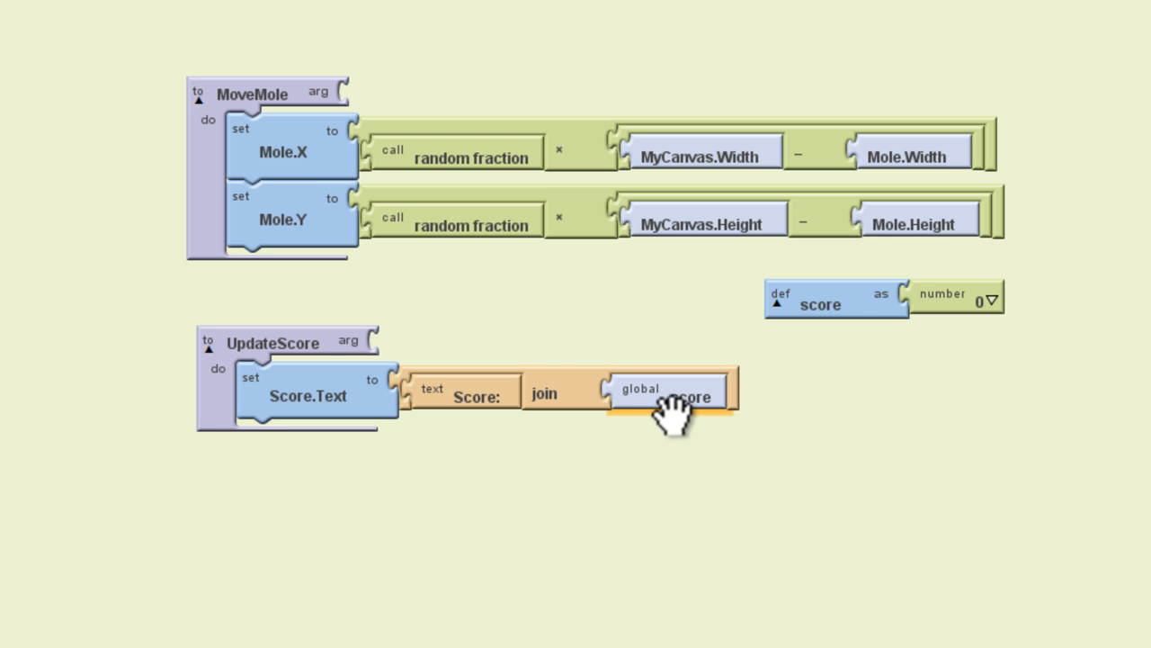
mouse_move(890, 314)
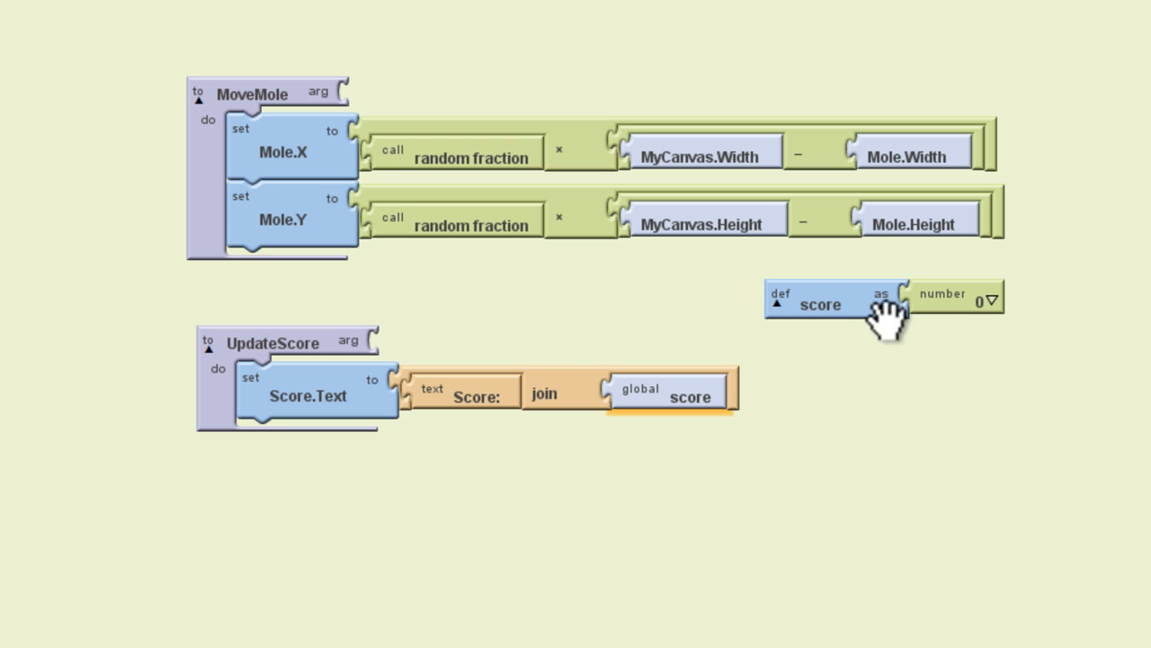